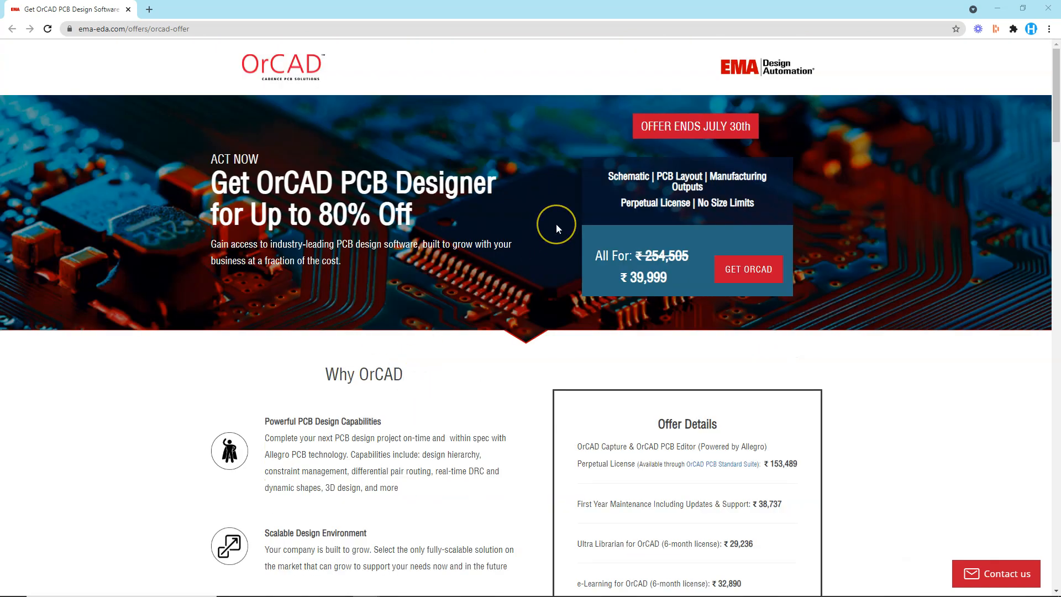
{"action": "mouse_move", "coordinate": [351, 209]}
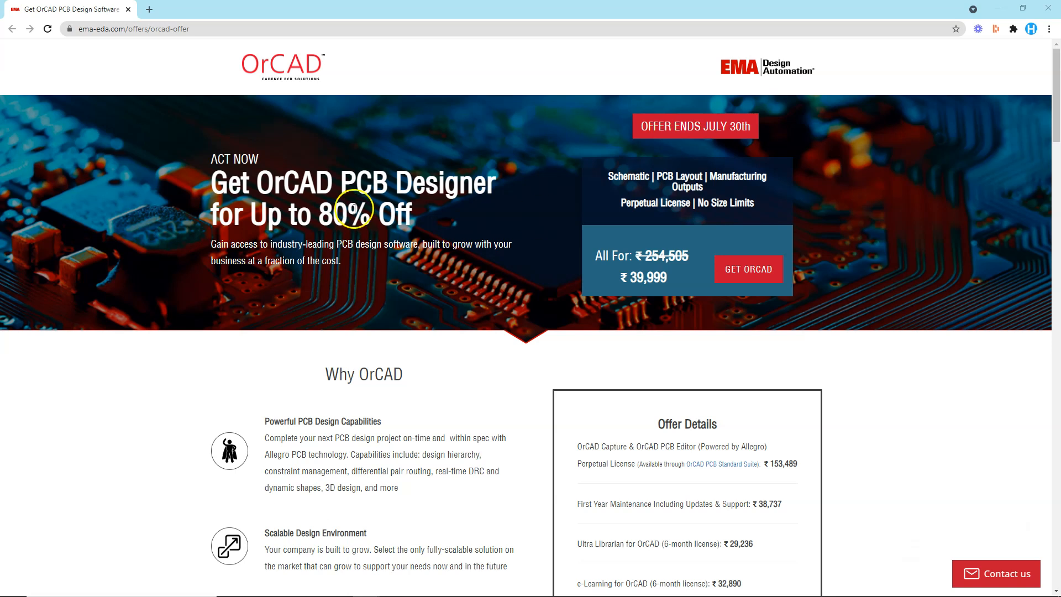
{"action": "mouse_move", "coordinate": [362, 196]}
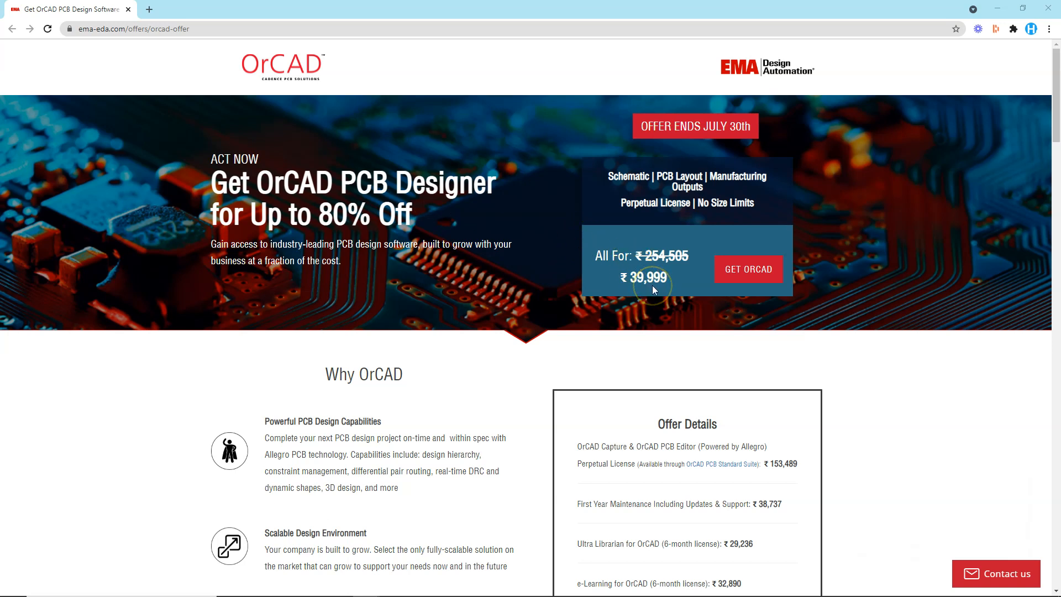
{"action": "mouse_move", "coordinate": [855, 331]}
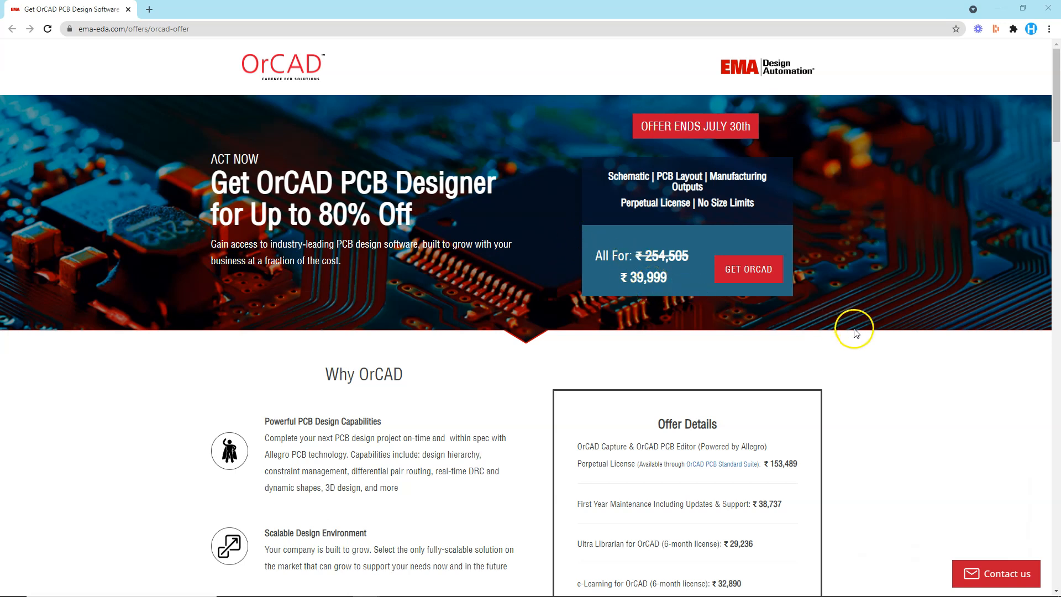
Highlight the itemized Offer Details prices in turn, from the 153,489 perpetual license to e-learning
{"action": "scroll", "scroll_direction": "down", "scroll_amount": 3}
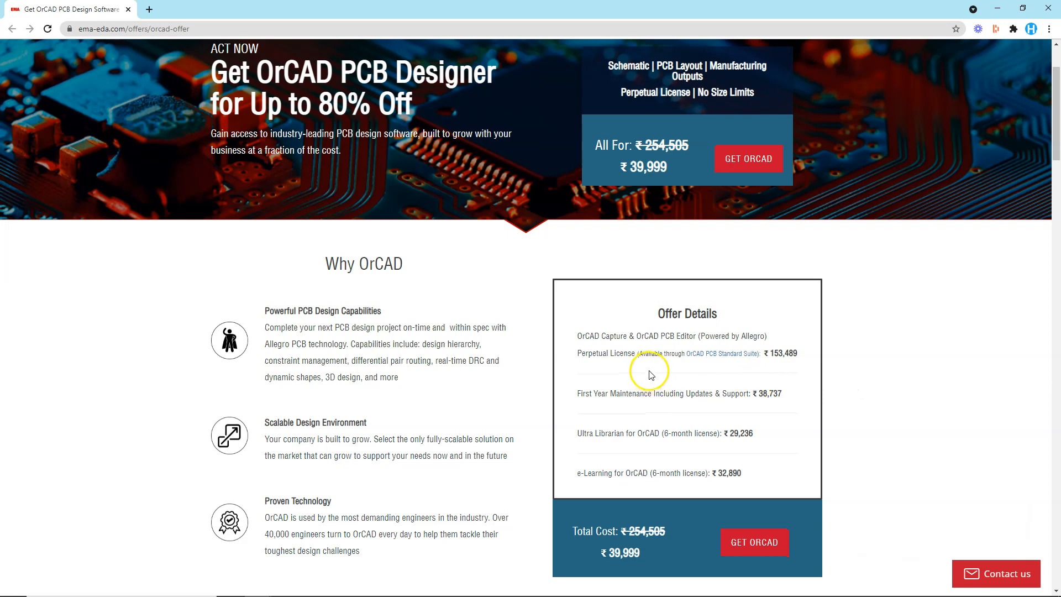
{"action": "mouse_move", "coordinate": [713, 358]}
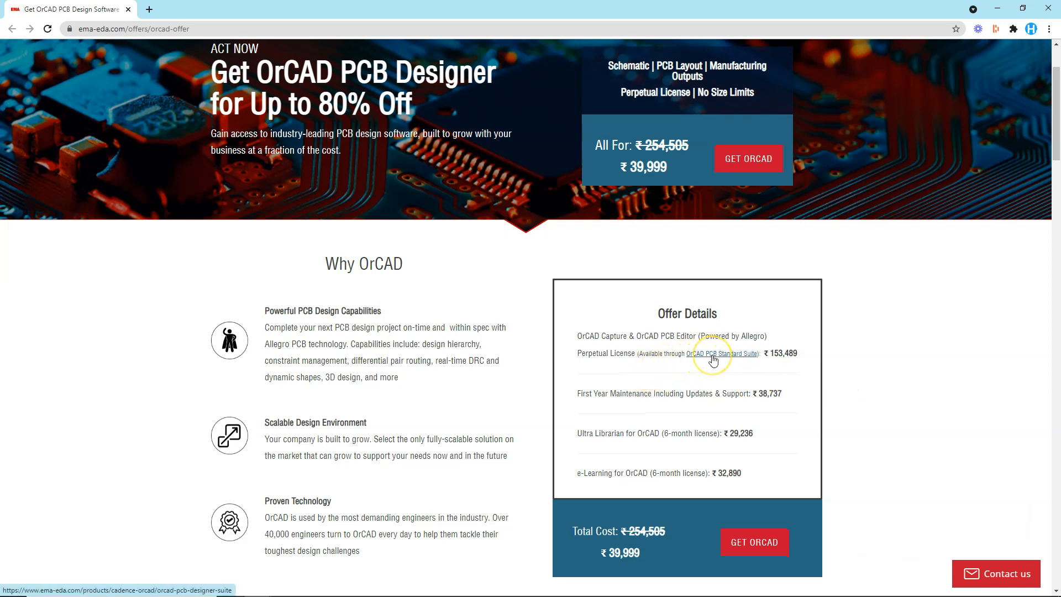
{"action": "mouse_move", "coordinate": [662, 357]}
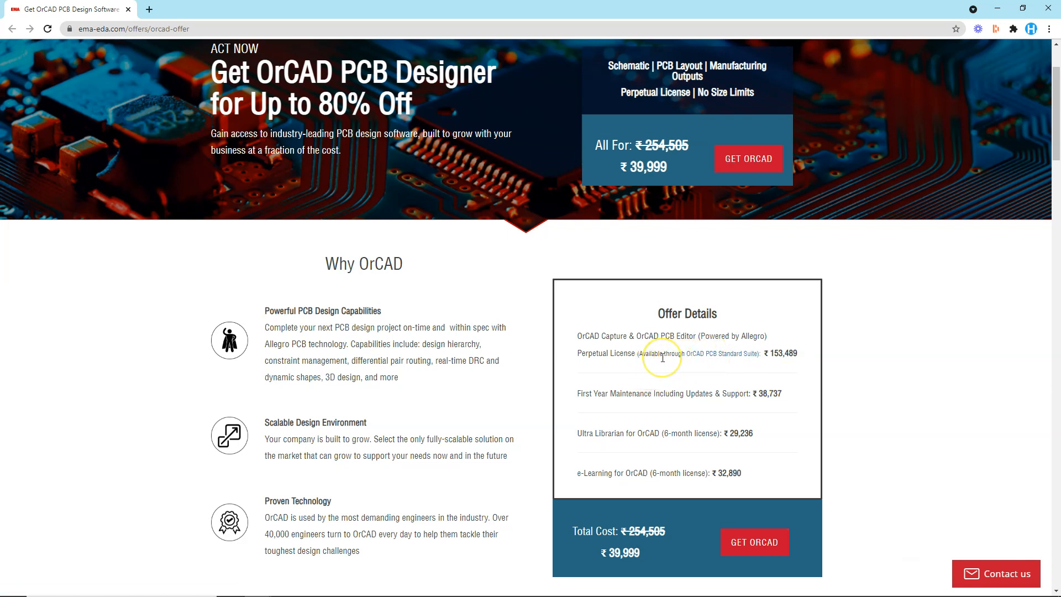
{"action": "mouse_move", "coordinate": [622, 356]}
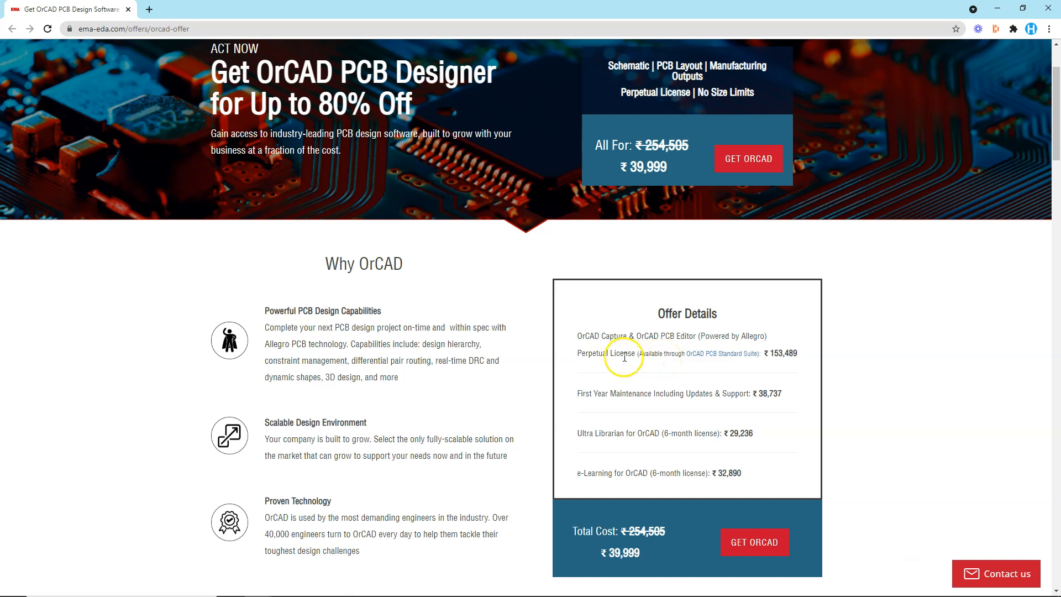
{"action": "mouse_move", "coordinate": [794, 350]}
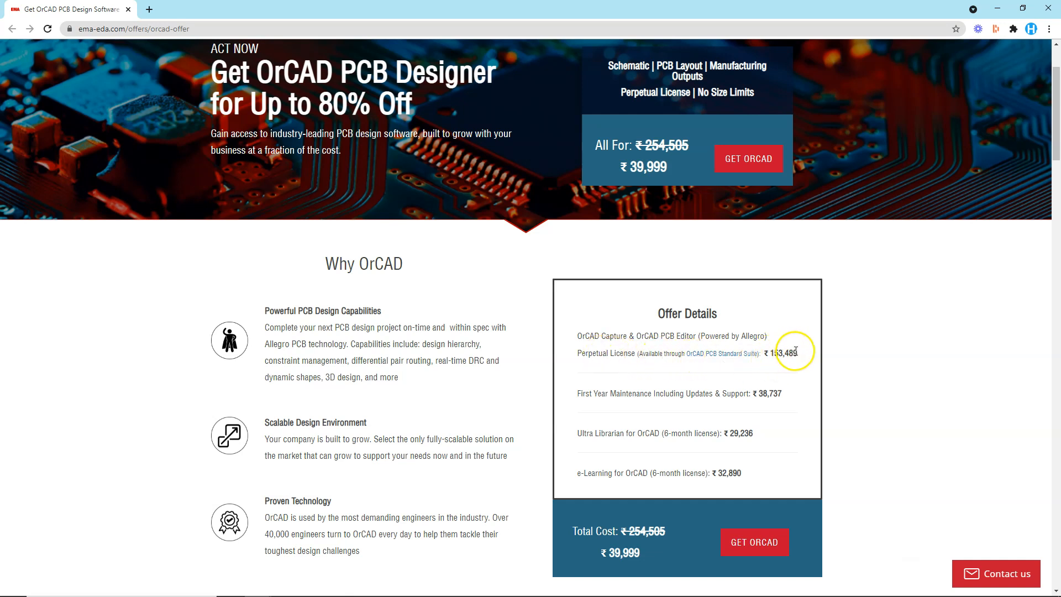
{"action": "double_click", "coordinate": [783, 353]}
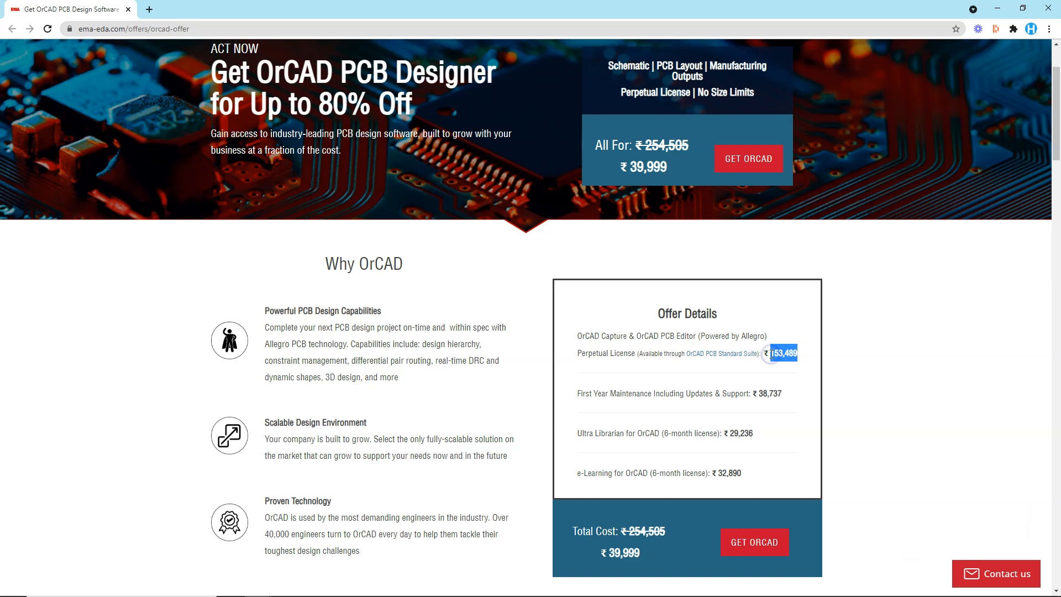
{"action": "mouse_move", "coordinate": [742, 395]}
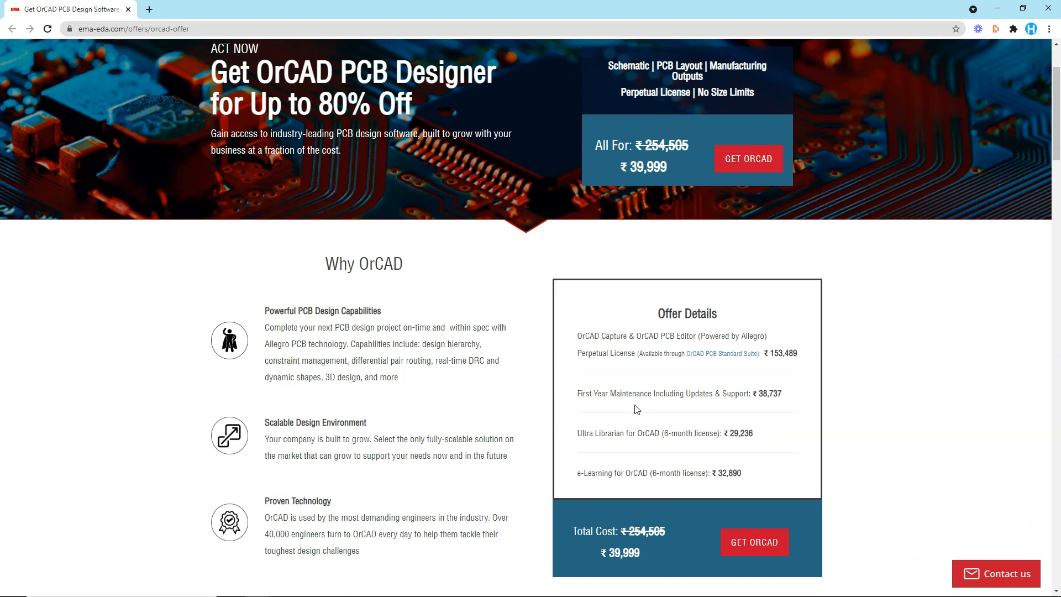
{"action": "mouse_move", "coordinate": [637, 413]}
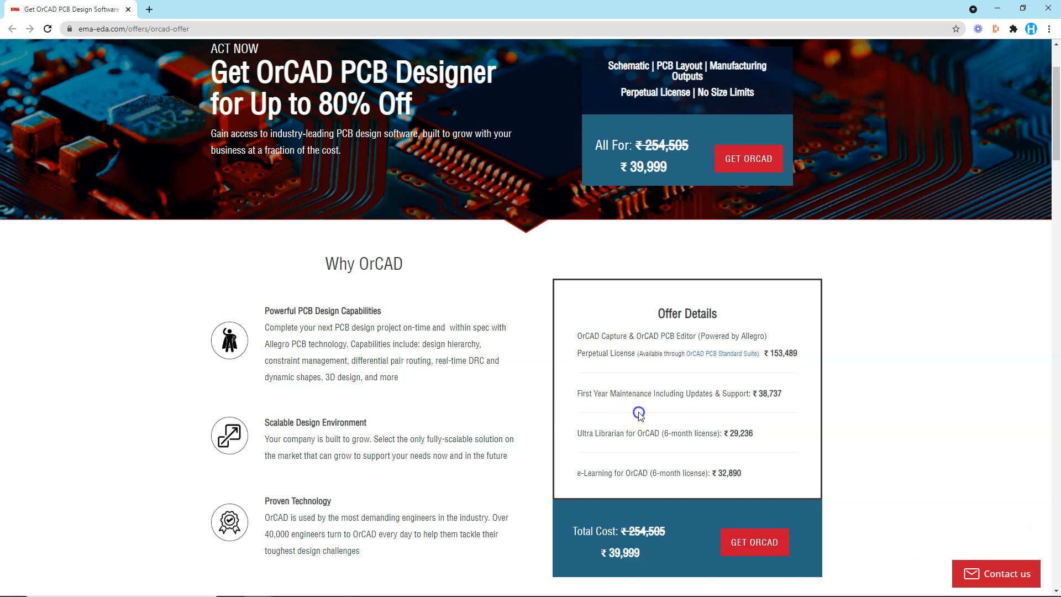
{"action": "mouse_move", "coordinate": [586, 433]}
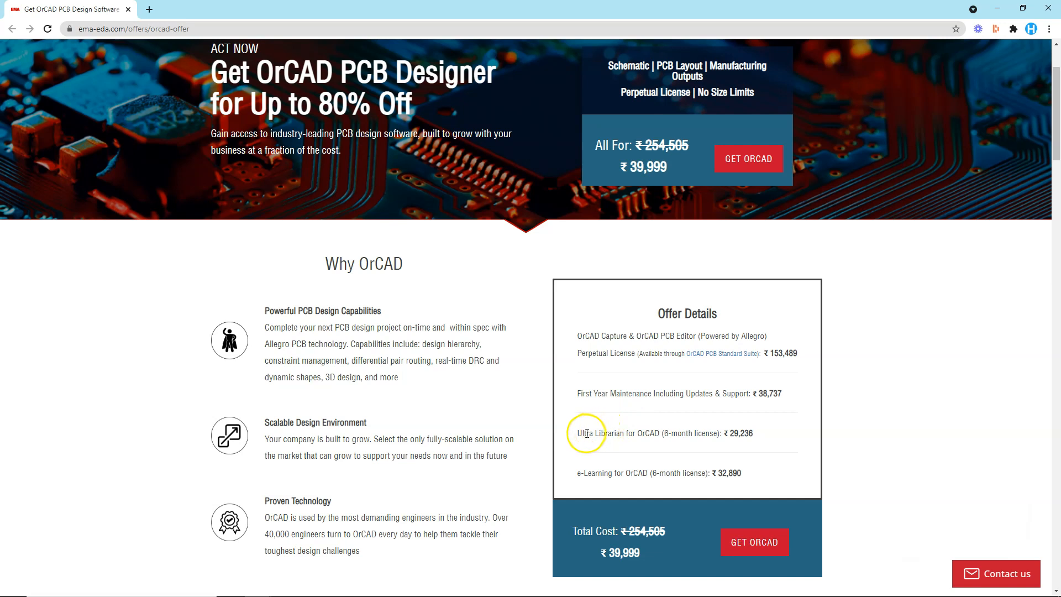
{"action": "mouse_move", "coordinate": [698, 434]}
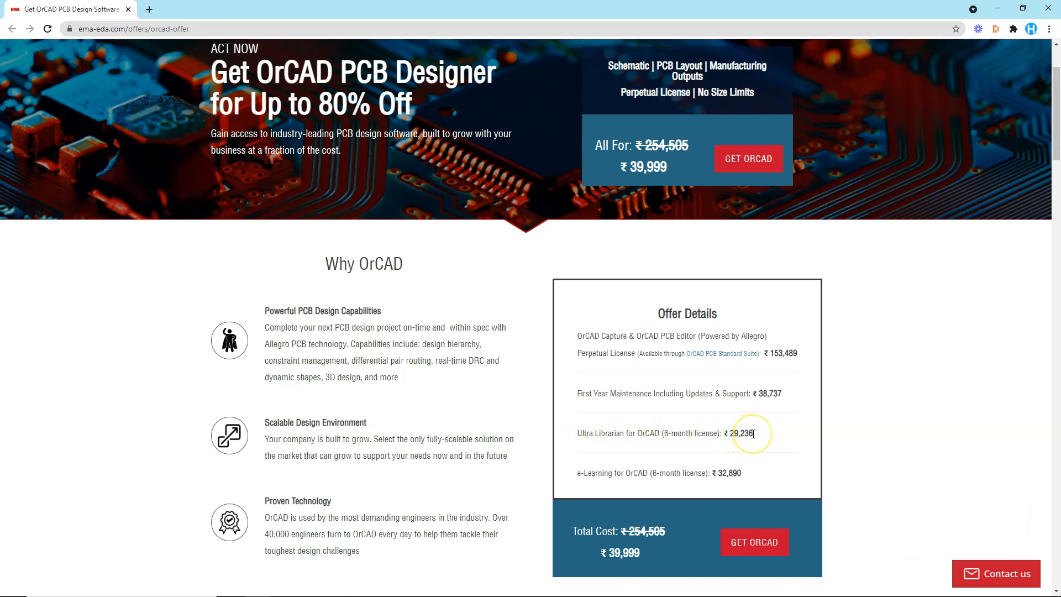
{"action": "double_click", "coordinate": [742, 433]}
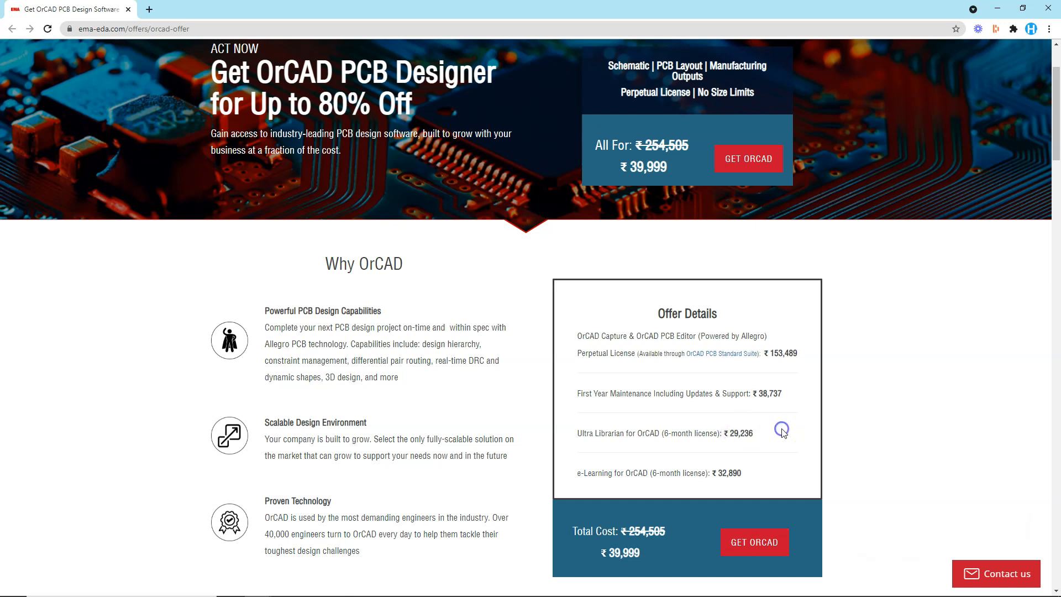
{"action": "mouse_move", "coordinate": [637, 472]}
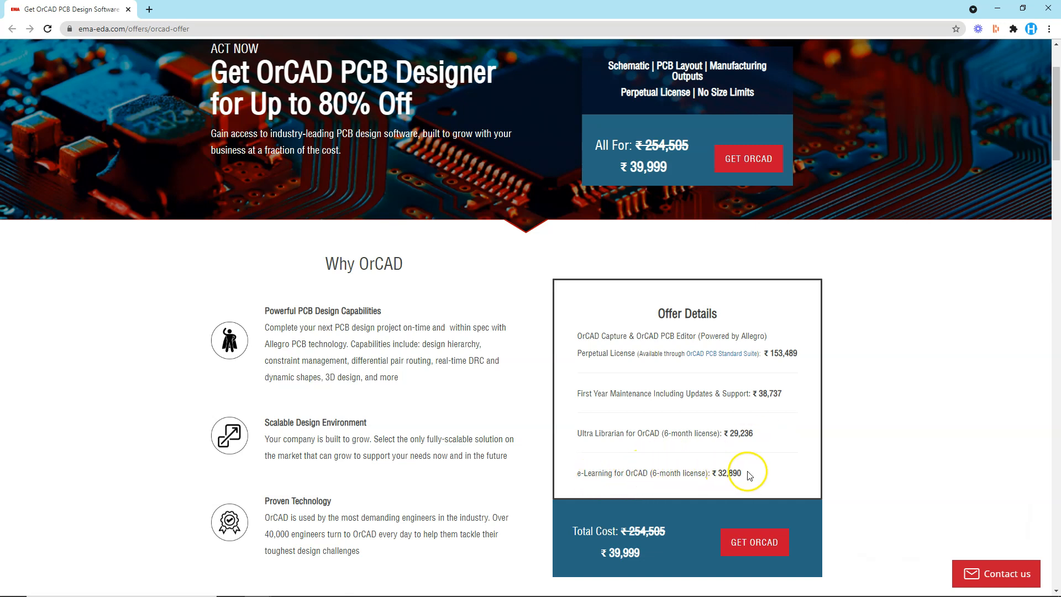
{"action": "double_click", "coordinate": [729, 472]}
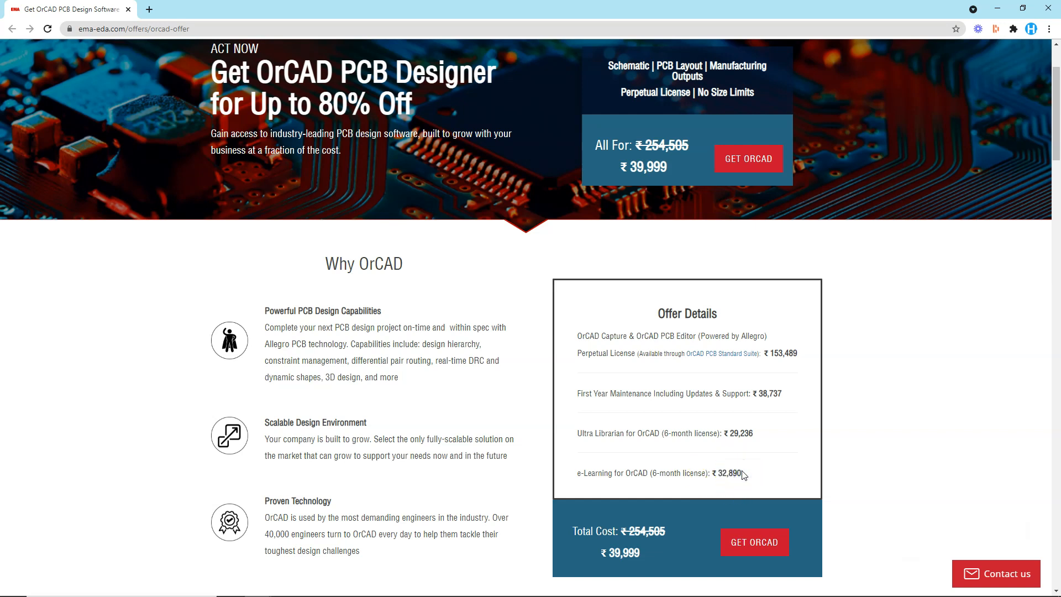
{"action": "mouse_move", "coordinate": [787, 350]}
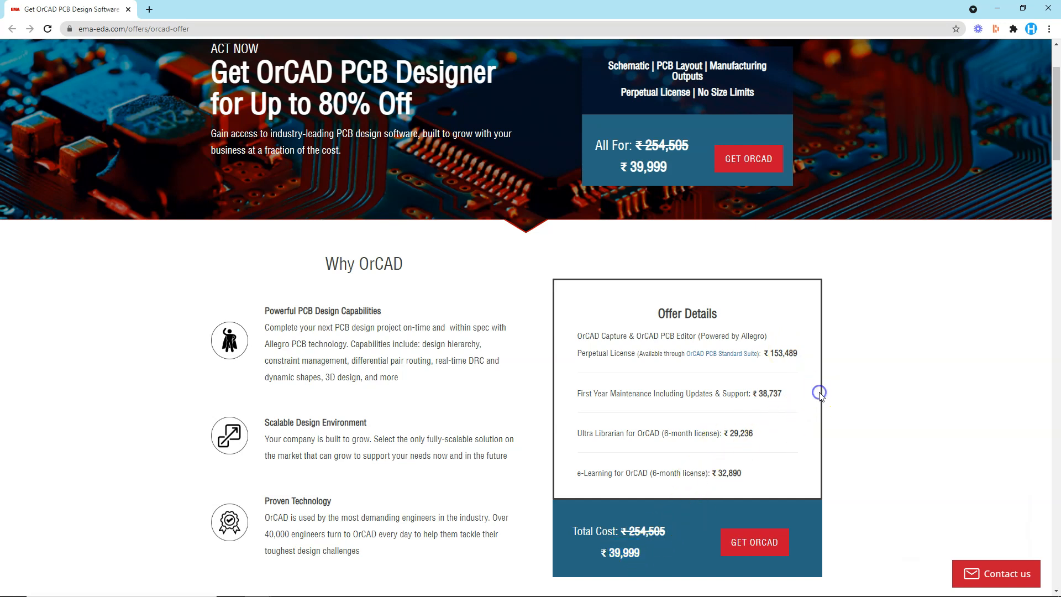
{"action": "mouse_move", "coordinate": [854, 378]}
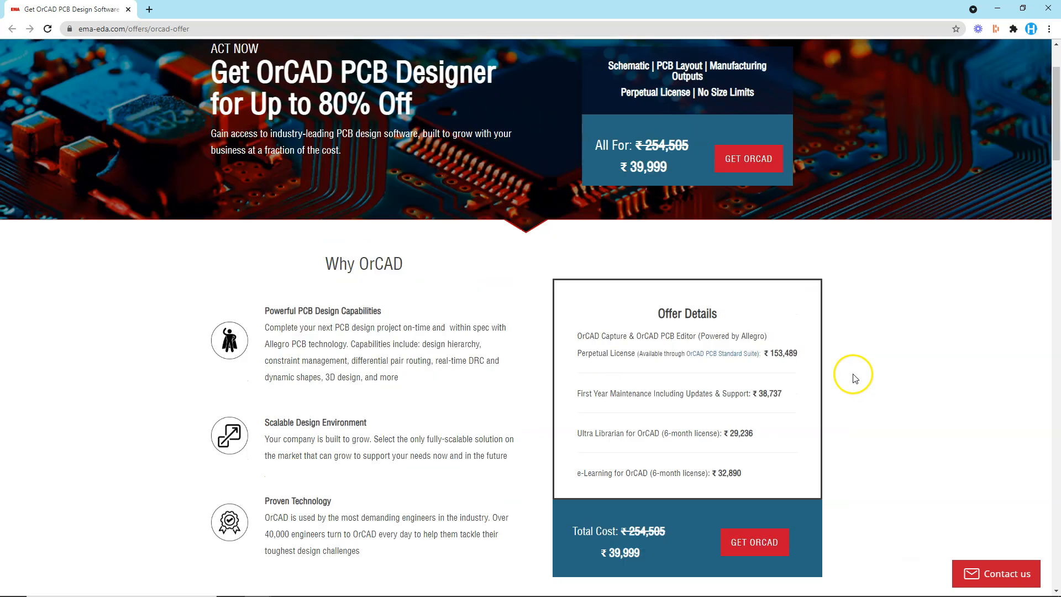
Scroll back to the page top showing the OrCAD logo and July 30th offer deadline
{"action": "scroll", "scroll_direction": "up", "scroll_amount": 3}
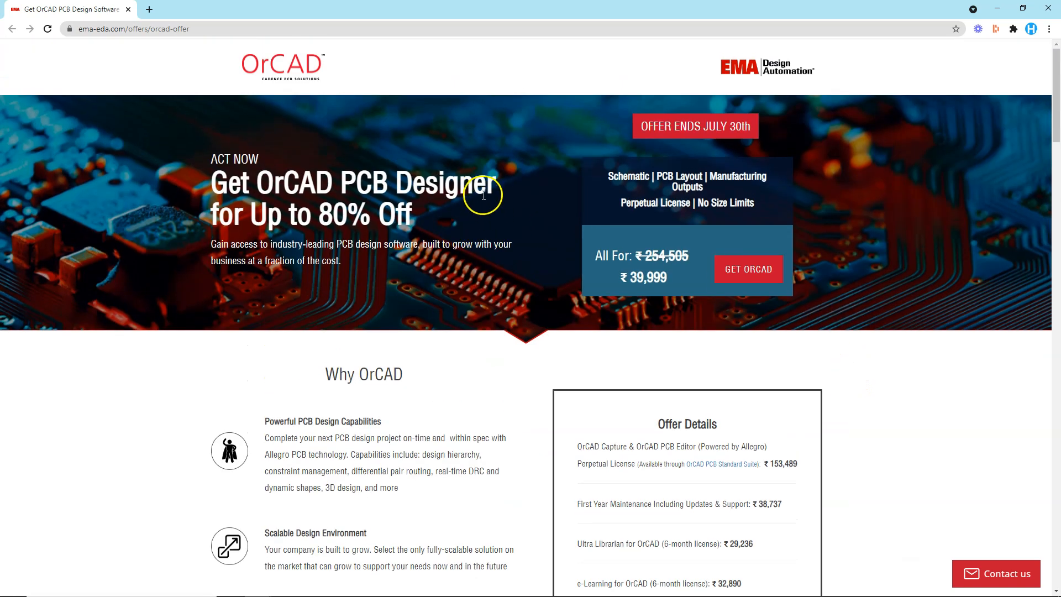
{"action": "mouse_move", "coordinate": [695, 126]}
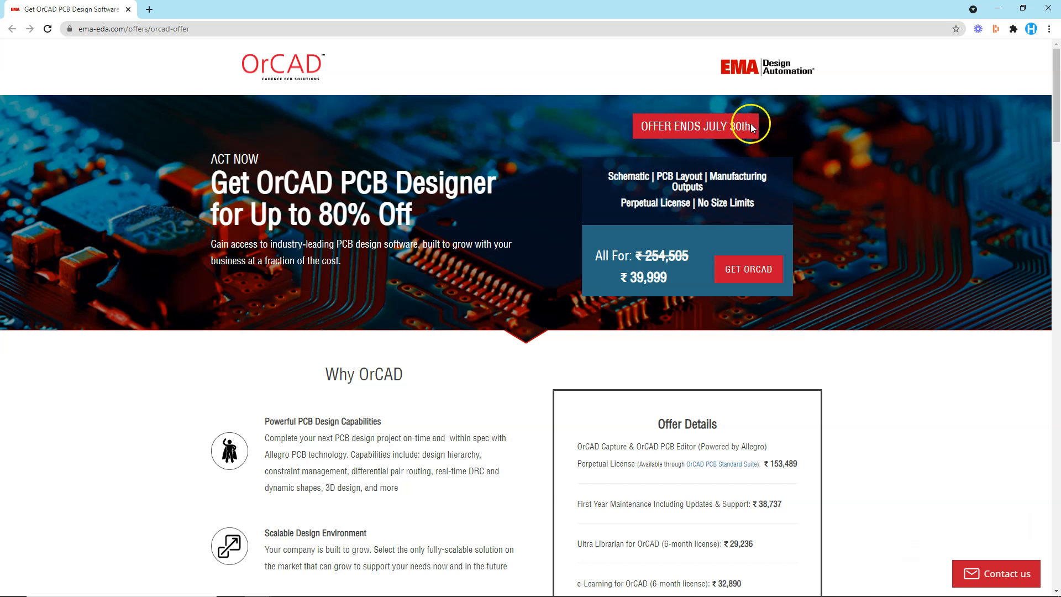
{"action": "mouse_move", "coordinate": [744, 190]}
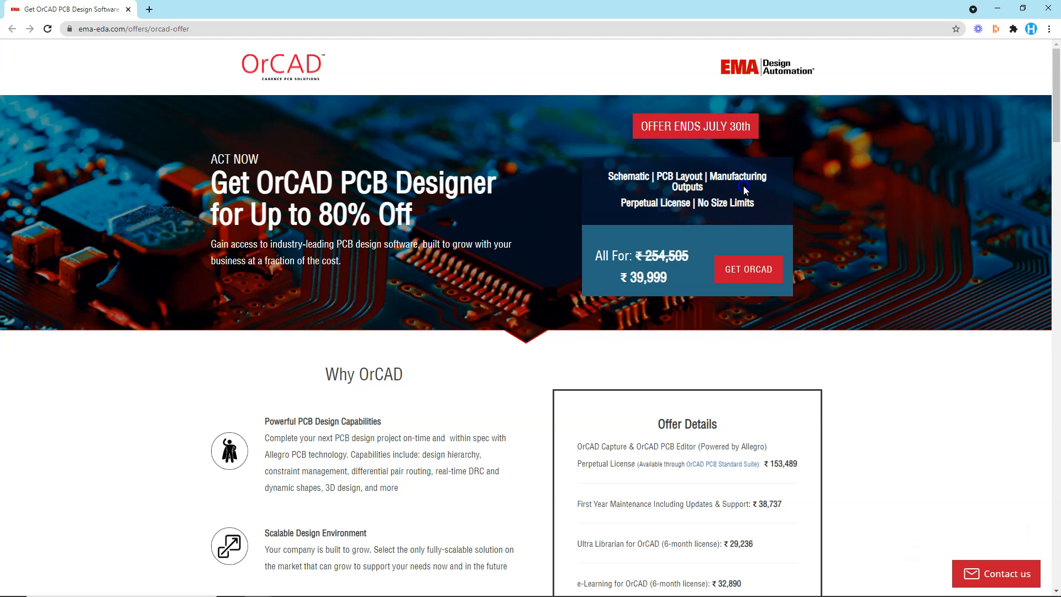
{"action": "mouse_move", "coordinate": [819, 280]}
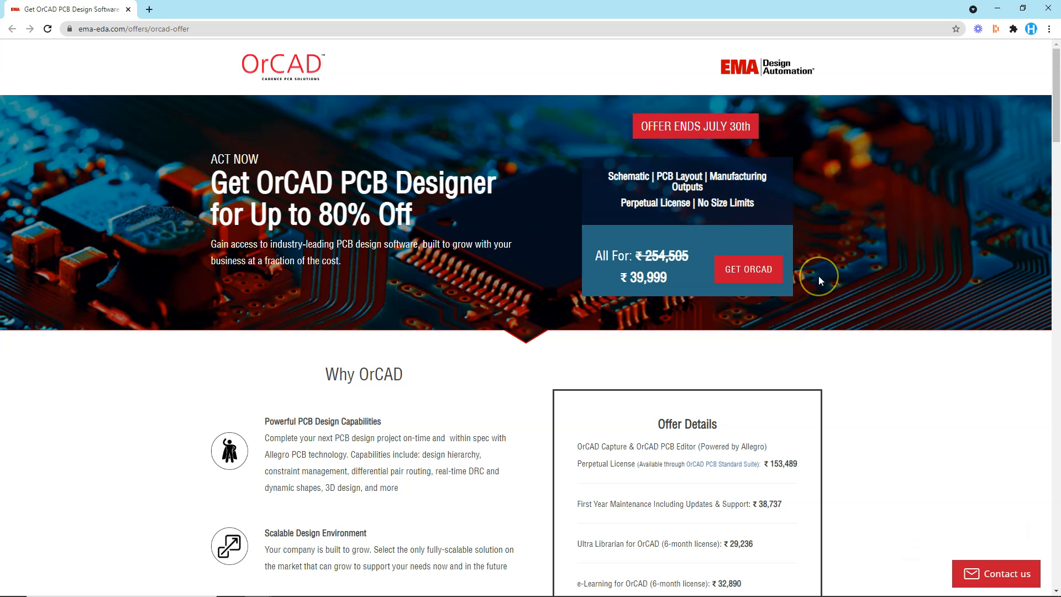
{"action": "mouse_move", "coordinate": [819, 281]}
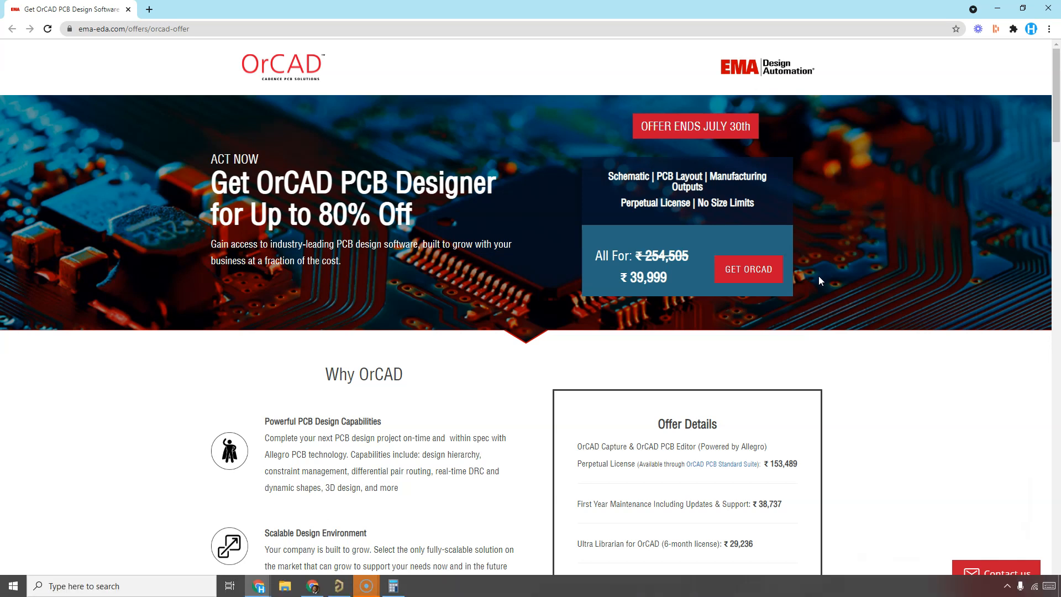
{"action": "scroll", "scroll_direction": "down", "scroll_amount": 3}
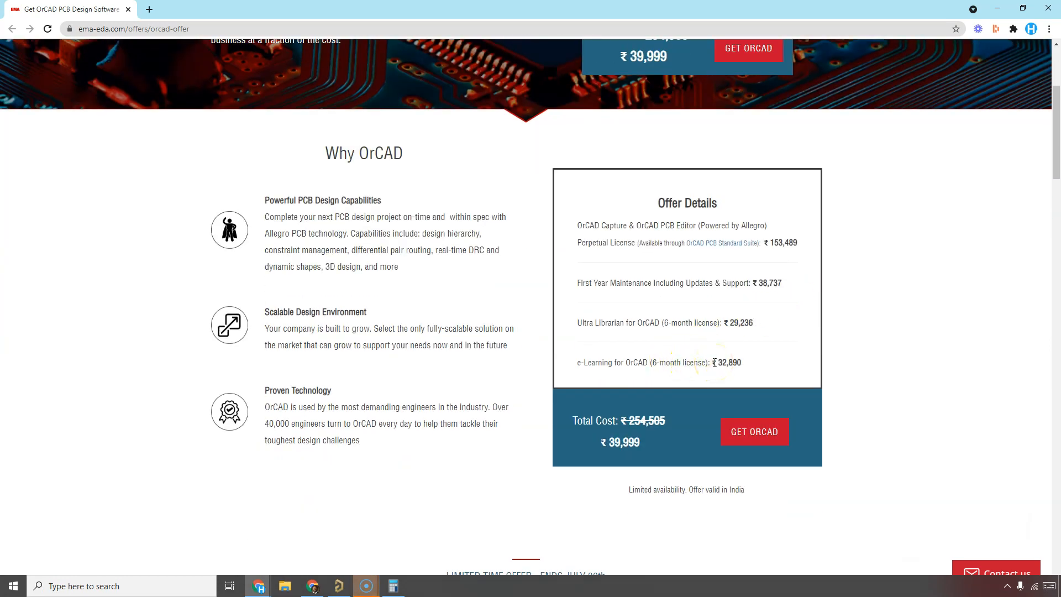
{"action": "double_click", "coordinate": [693, 363]}
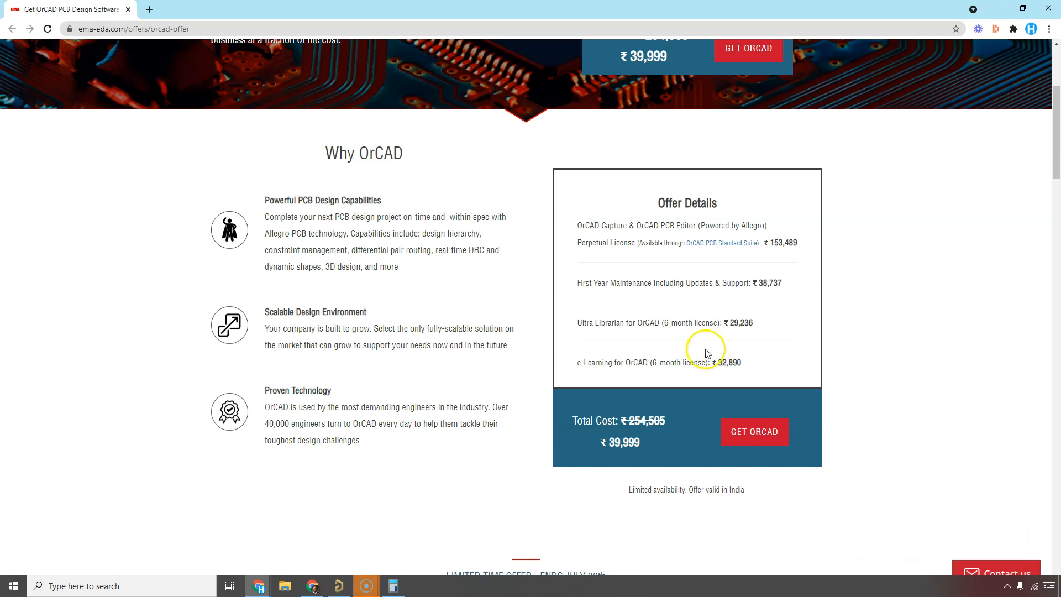
{"action": "mouse_move", "coordinate": [714, 325]}
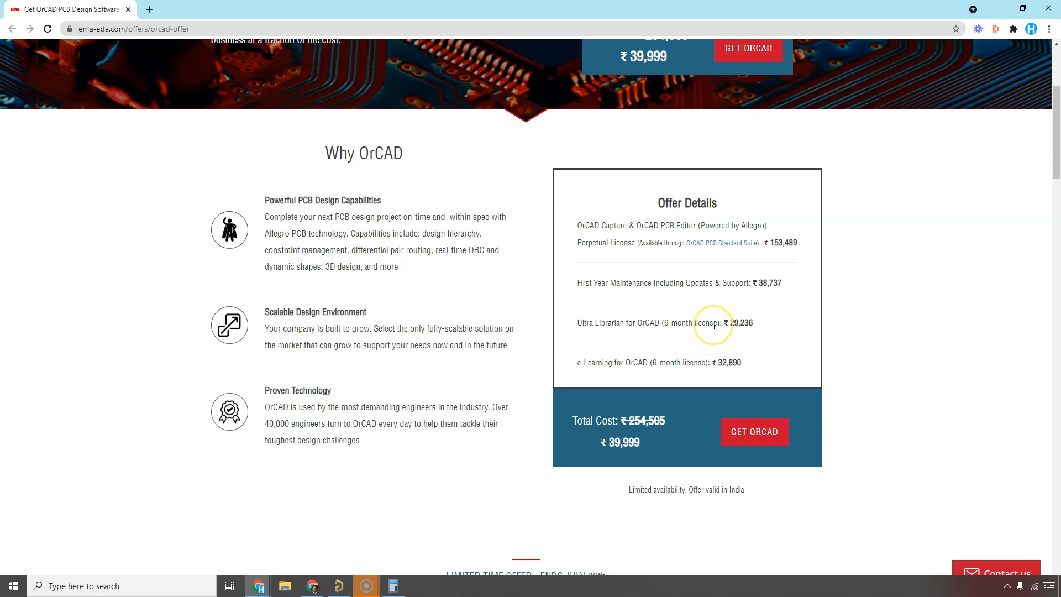
{"action": "mouse_move", "coordinate": [760, 325]}
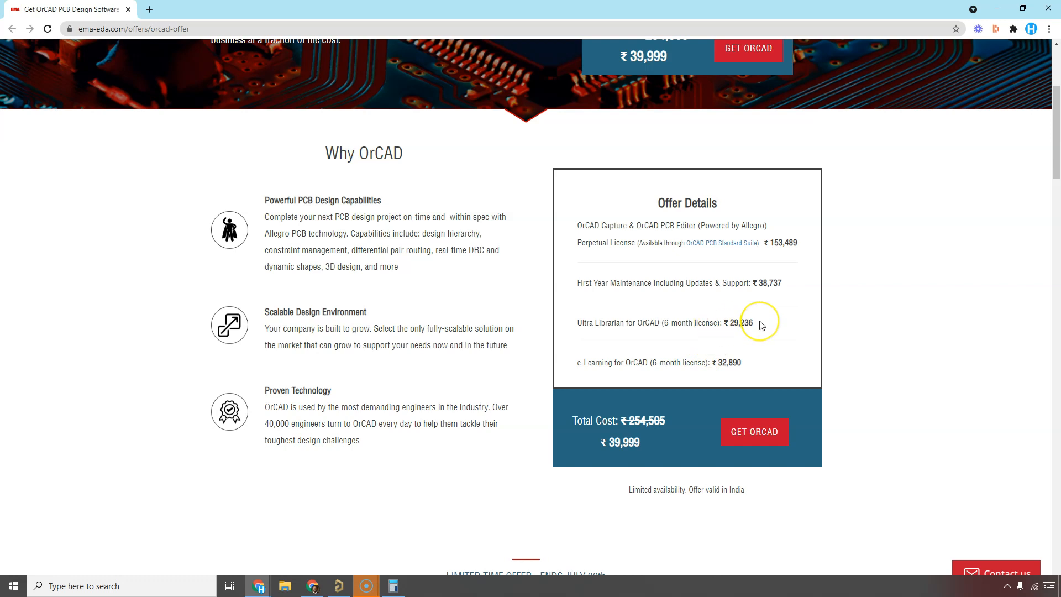
{"action": "double_click", "coordinate": [710, 323]}
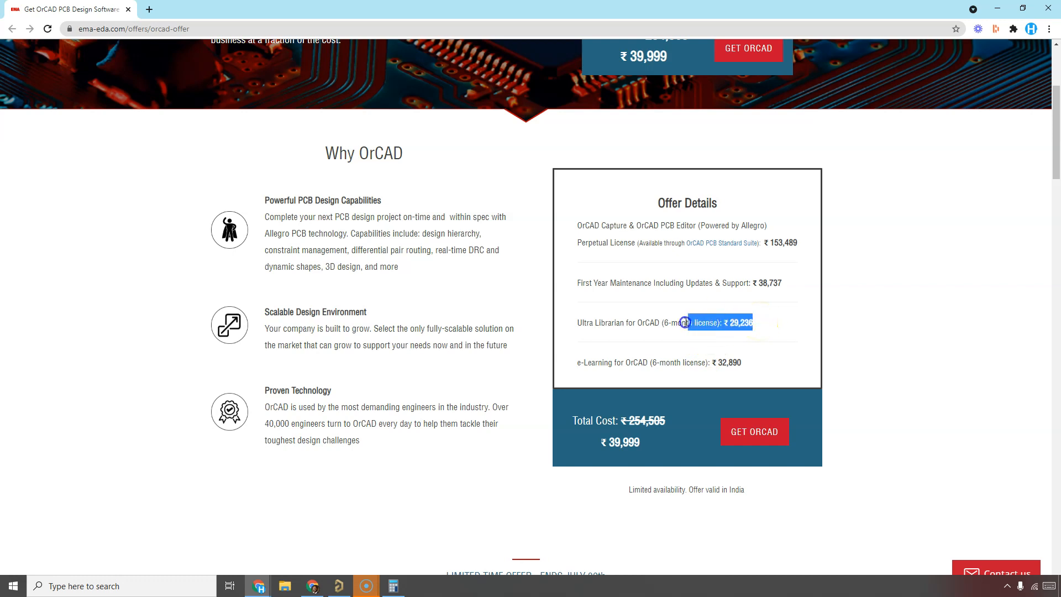
{"action": "scroll", "scroll_direction": "up", "scroll_amount": 3}
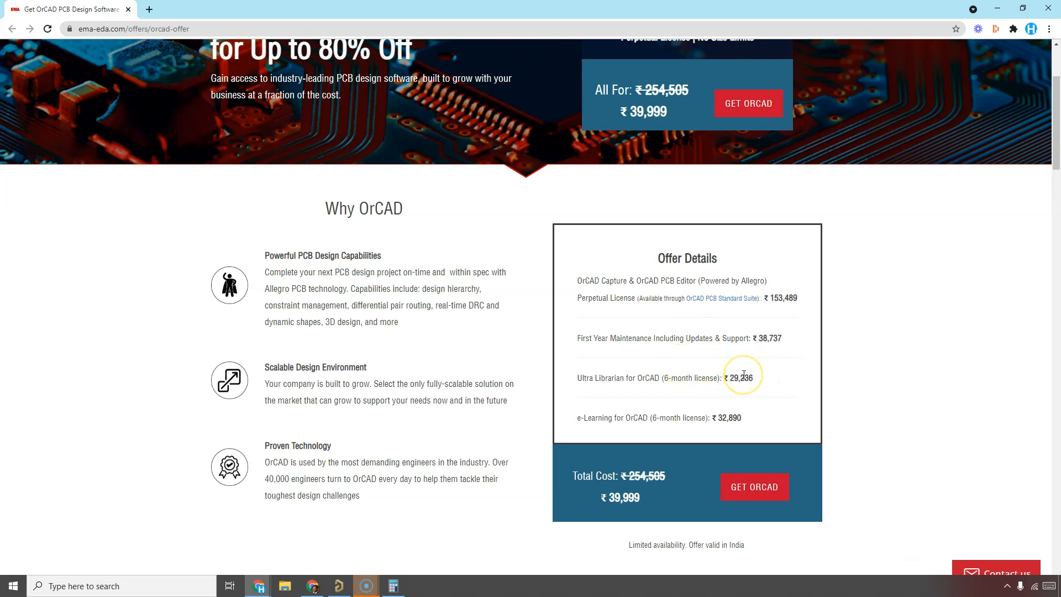
{"action": "mouse_move", "coordinate": [759, 379]}
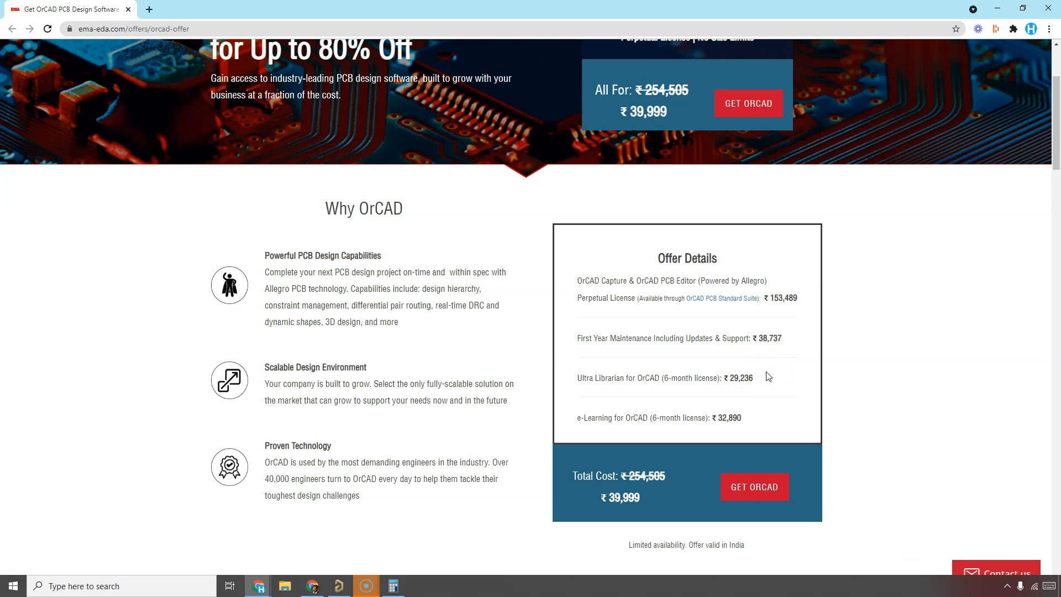
{"action": "mouse_move", "coordinate": [771, 364]}
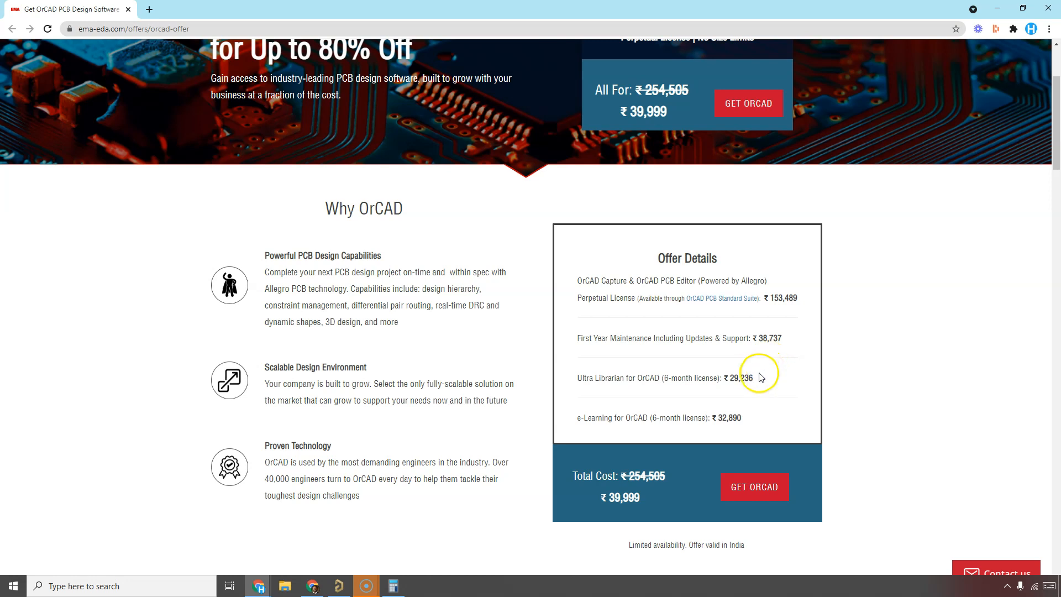
{"action": "mouse_move", "coordinate": [707, 370]}
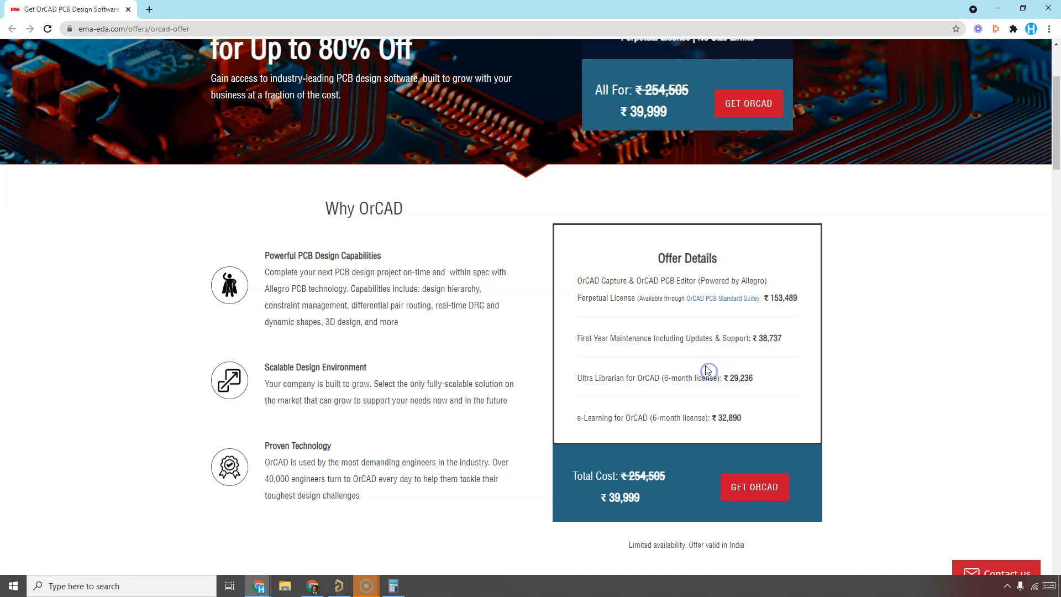
{"action": "scroll", "scroll_direction": "up", "scroll_amount": 3}
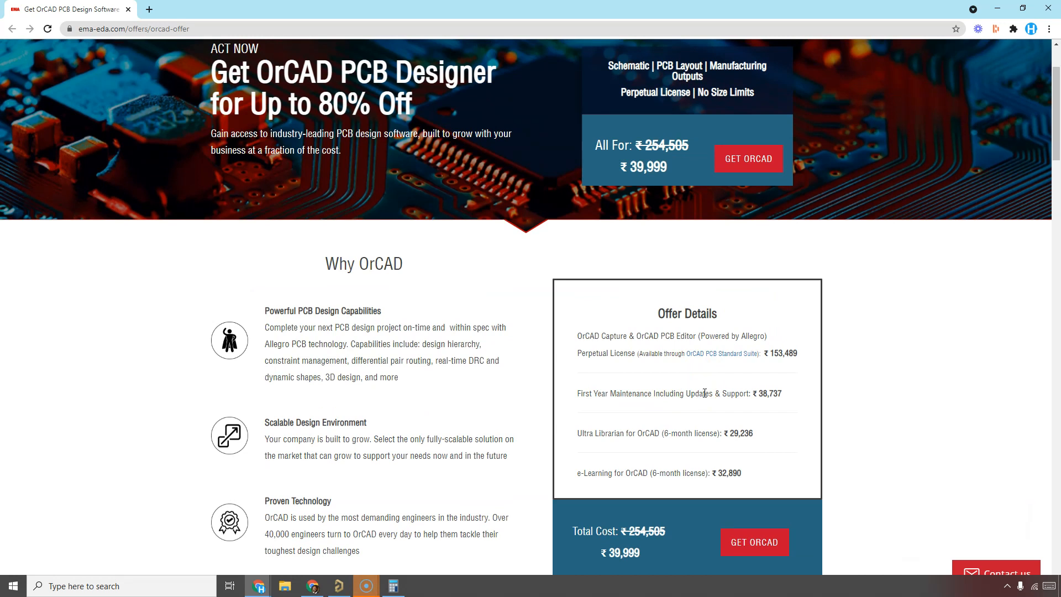
{"action": "mouse_move", "coordinate": [739, 349]}
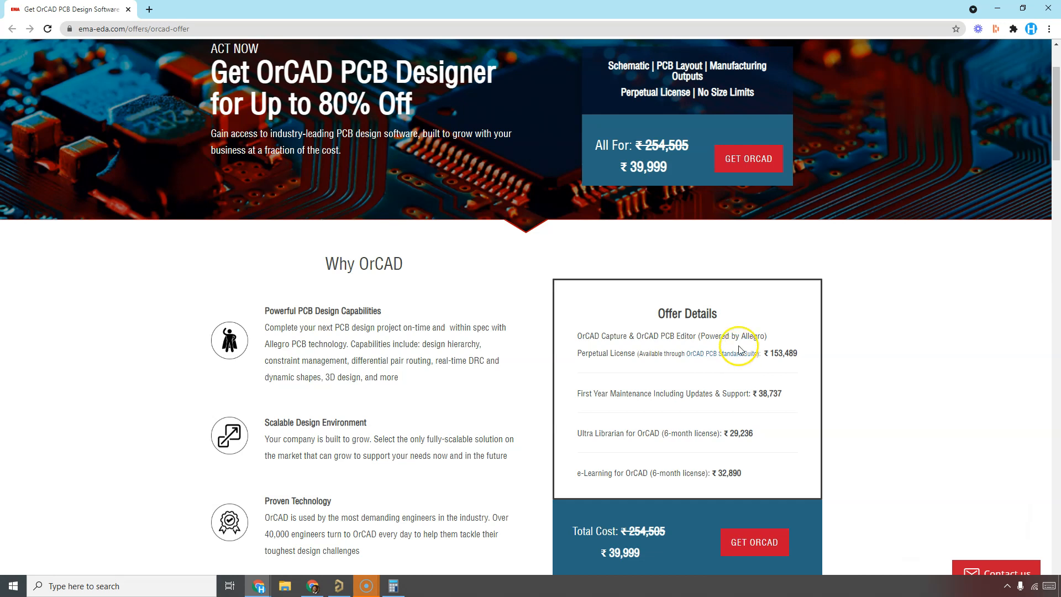
{"action": "mouse_move", "coordinate": [648, 357]}
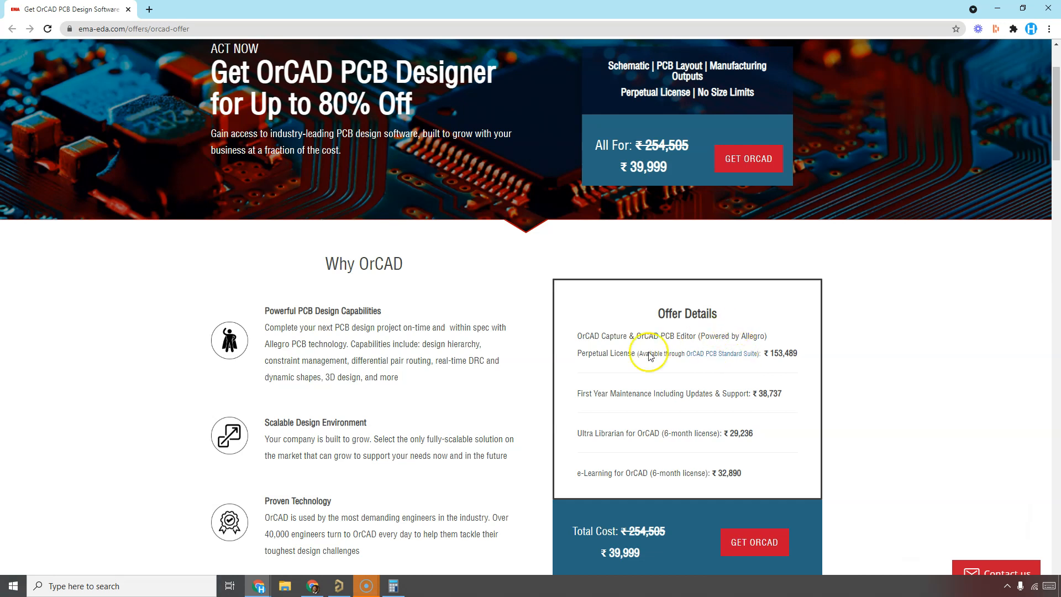
{"action": "mouse_move", "coordinate": [715, 355]}
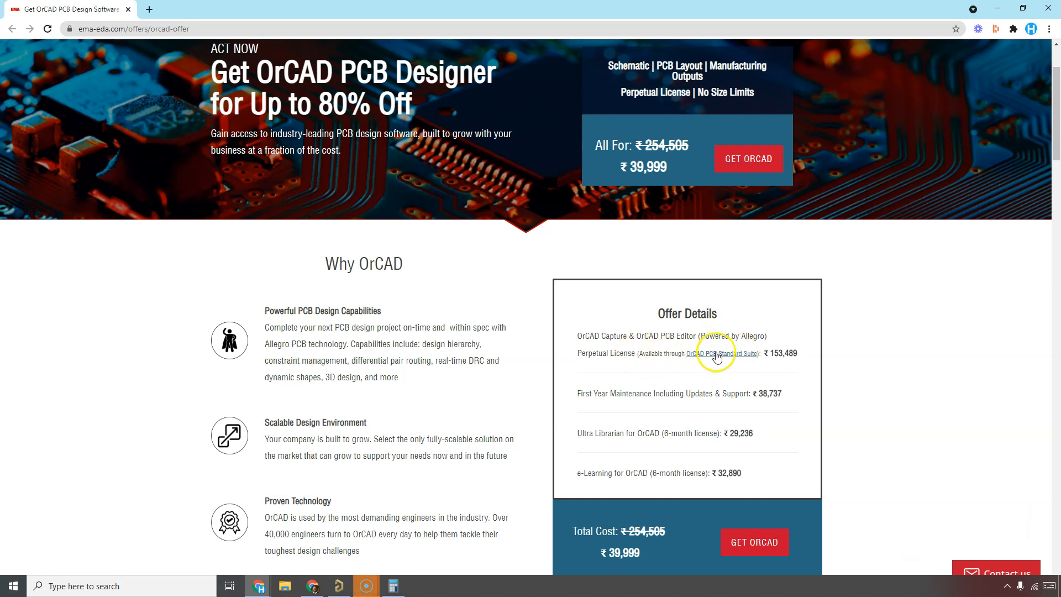
Follow the OrCAD PCB Standard Suite link and review the Standard, Professional and Allegro pricing cards
{"action": "left_click", "coordinate": [717, 354]}
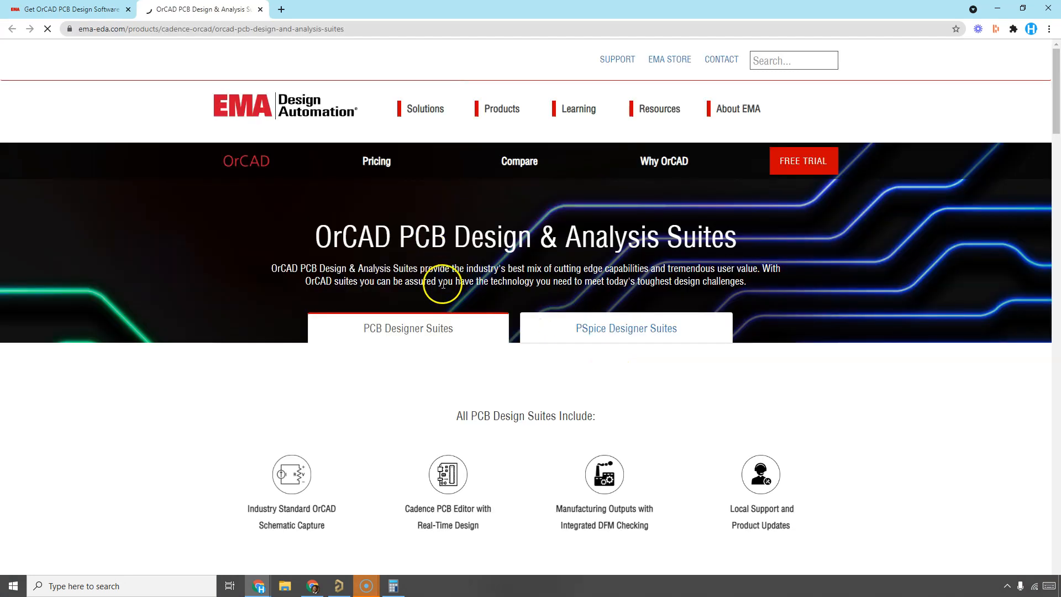
{"action": "scroll", "scroll_direction": "down", "scroll_amount": 3}
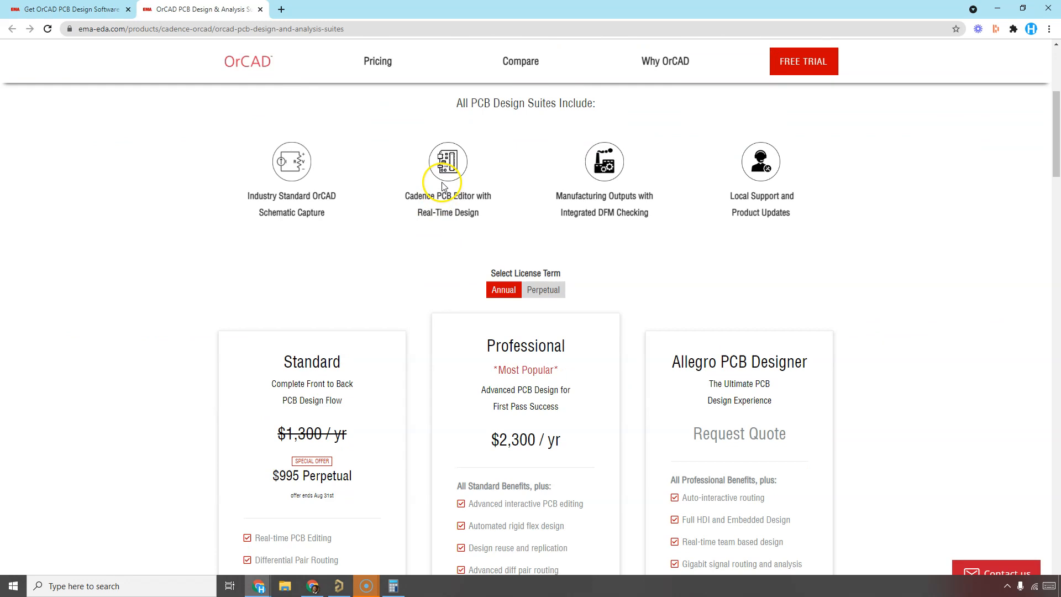
{"action": "mouse_move", "coordinate": [459, 197]}
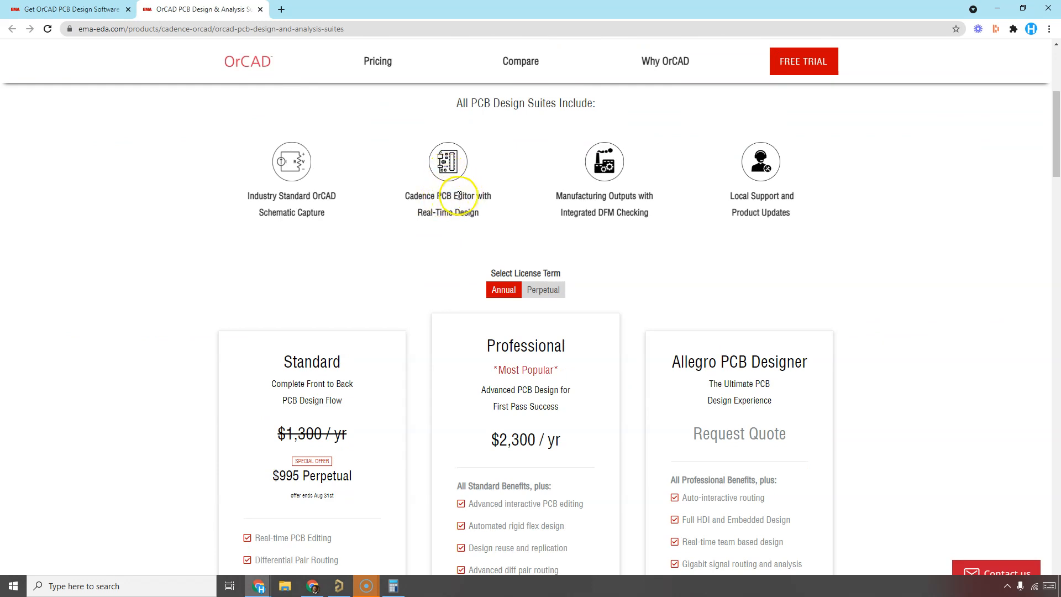
{"action": "mouse_move", "coordinate": [600, 192]}
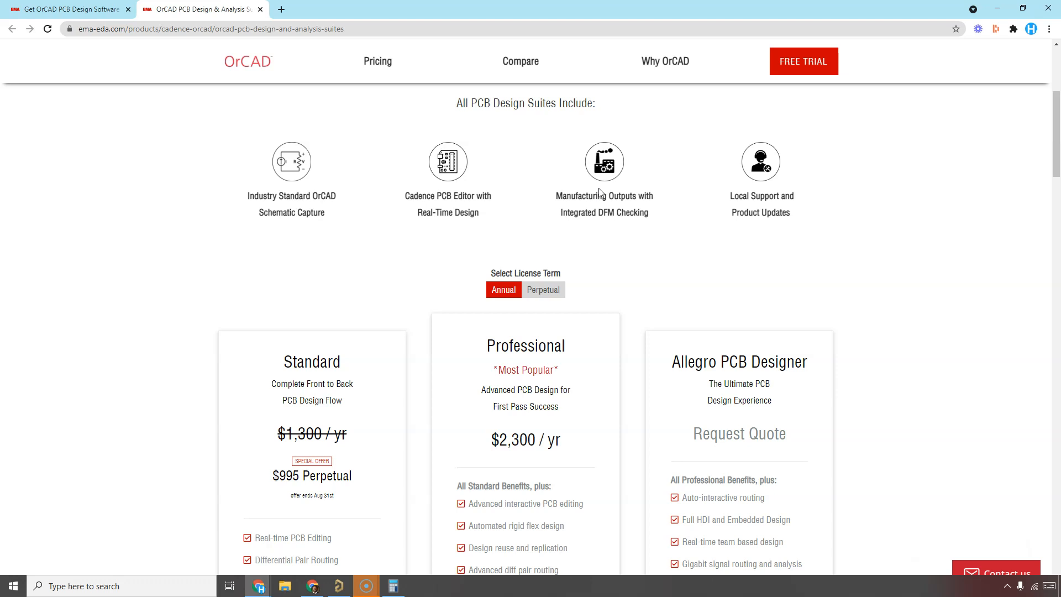
{"action": "mouse_move", "coordinate": [615, 176]}
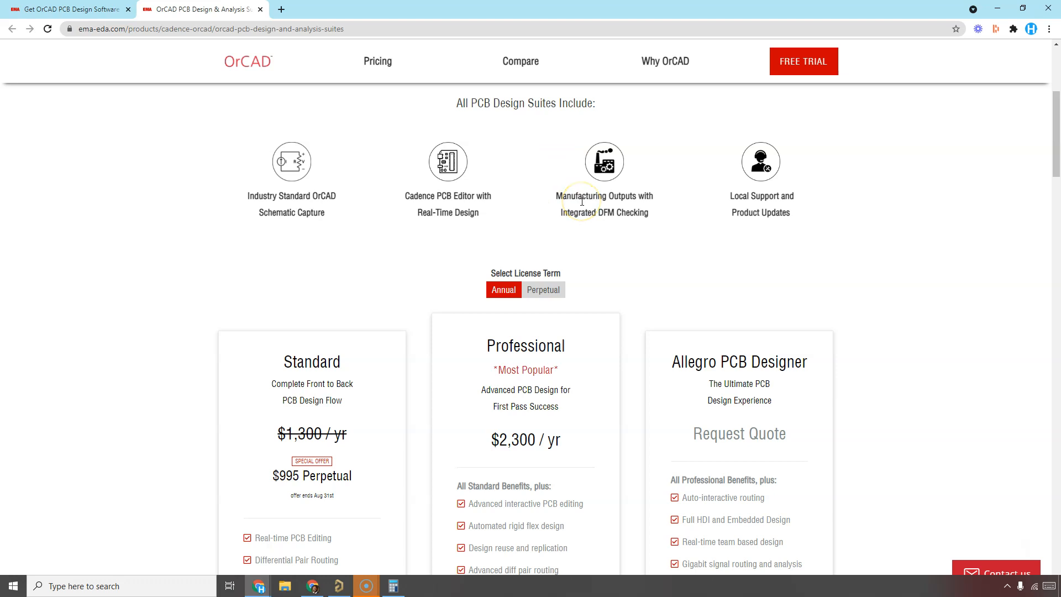
{"action": "mouse_move", "coordinate": [580, 194]}
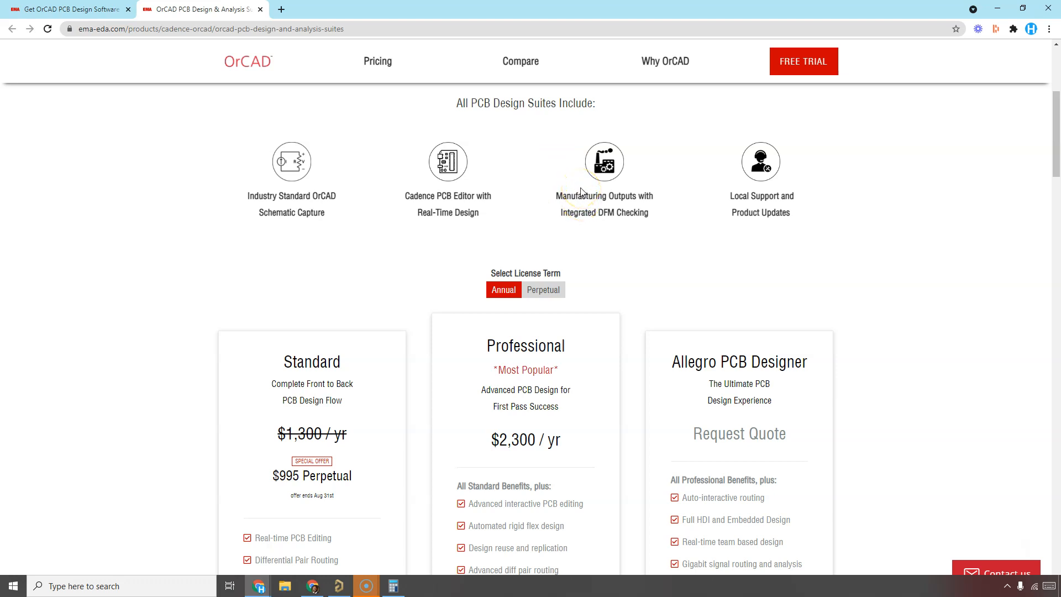
{"action": "mouse_move", "coordinate": [566, 230]}
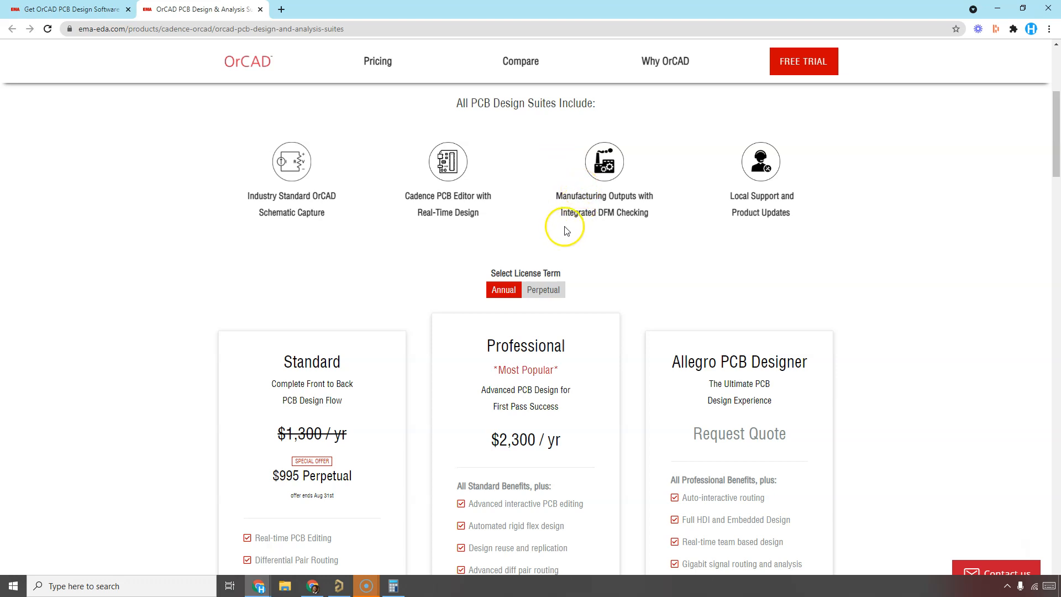
{"action": "mouse_move", "coordinate": [615, 172]}
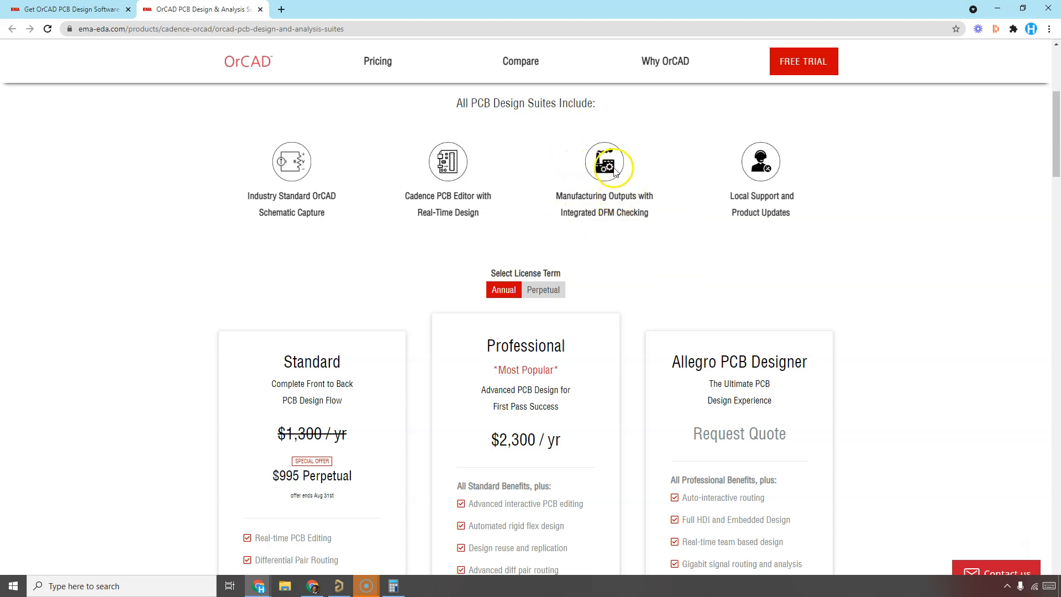
{"action": "mouse_move", "coordinate": [594, 192]}
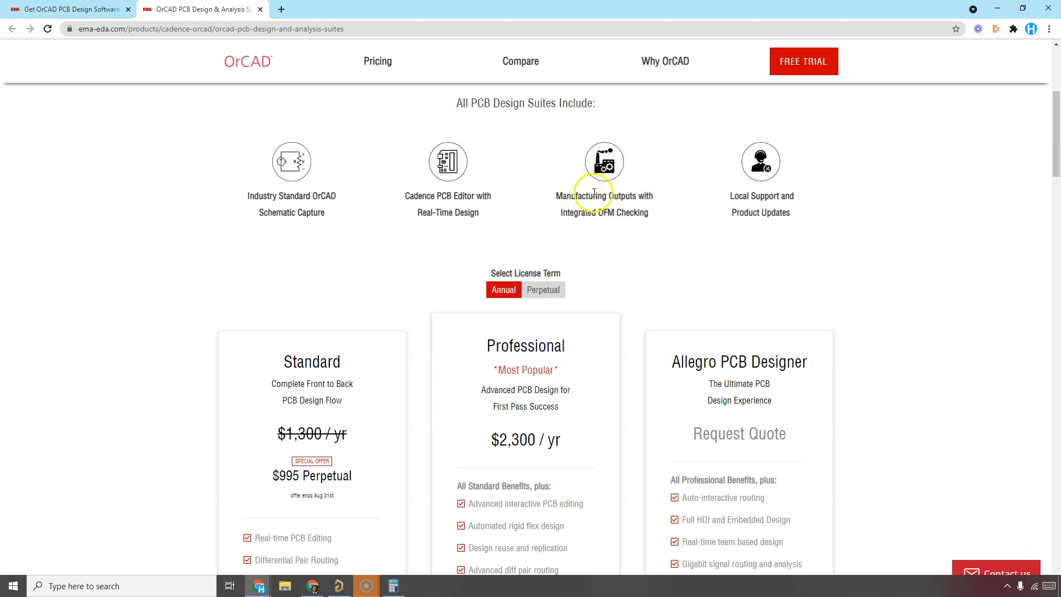
{"action": "mouse_move", "coordinate": [597, 179]}
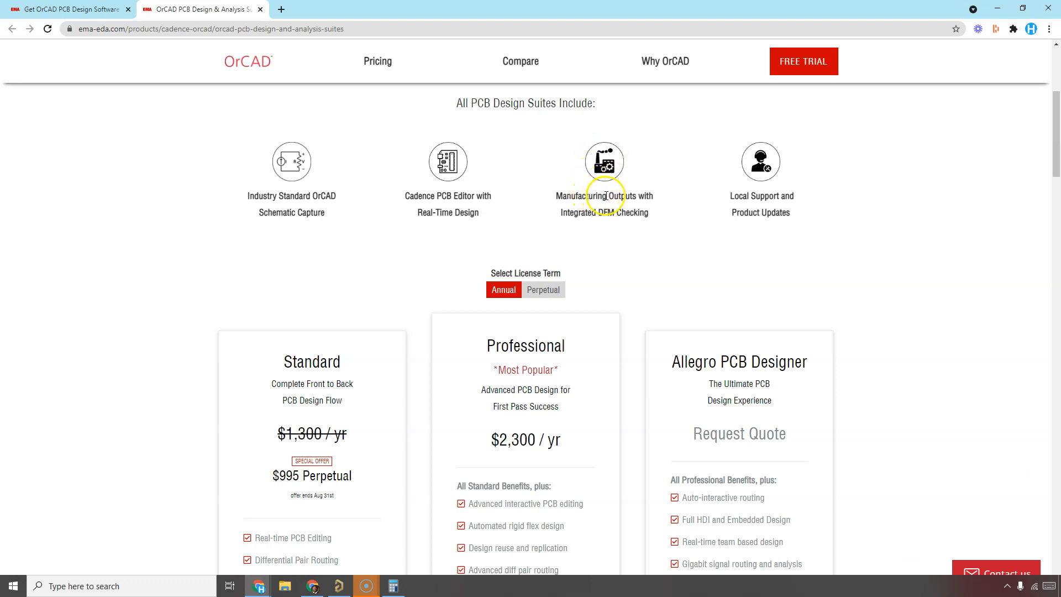
{"action": "mouse_move", "coordinate": [379, 209]}
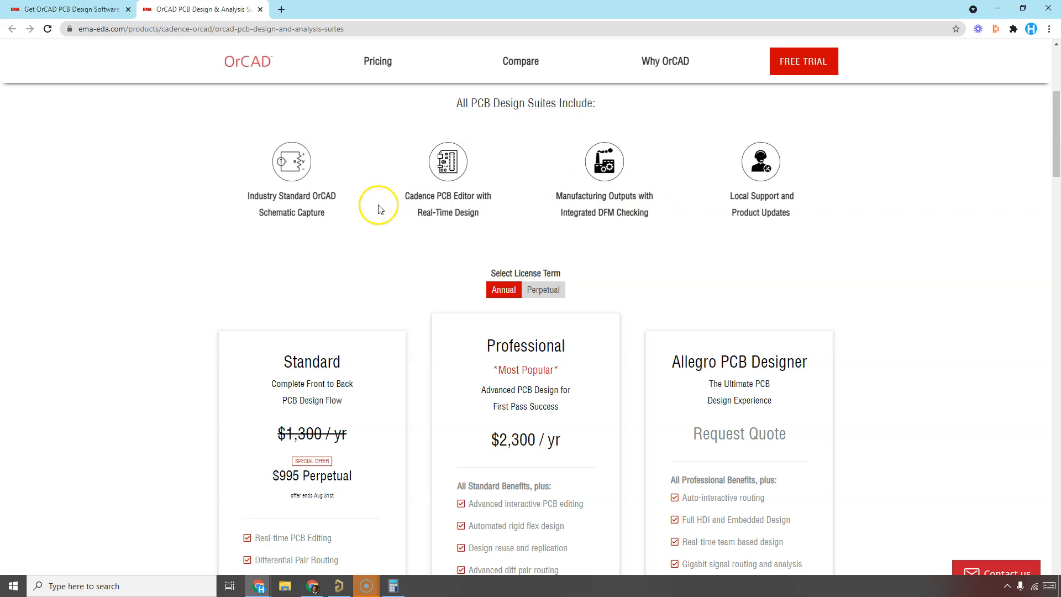
{"action": "mouse_move", "coordinate": [312, 208]}
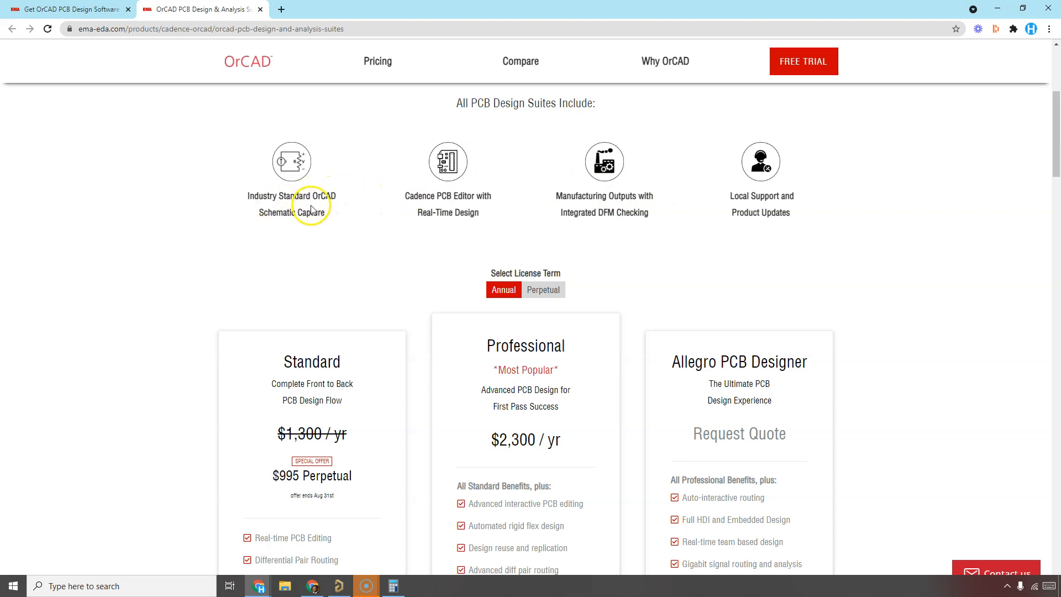
{"action": "mouse_move", "coordinate": [285, 168]}
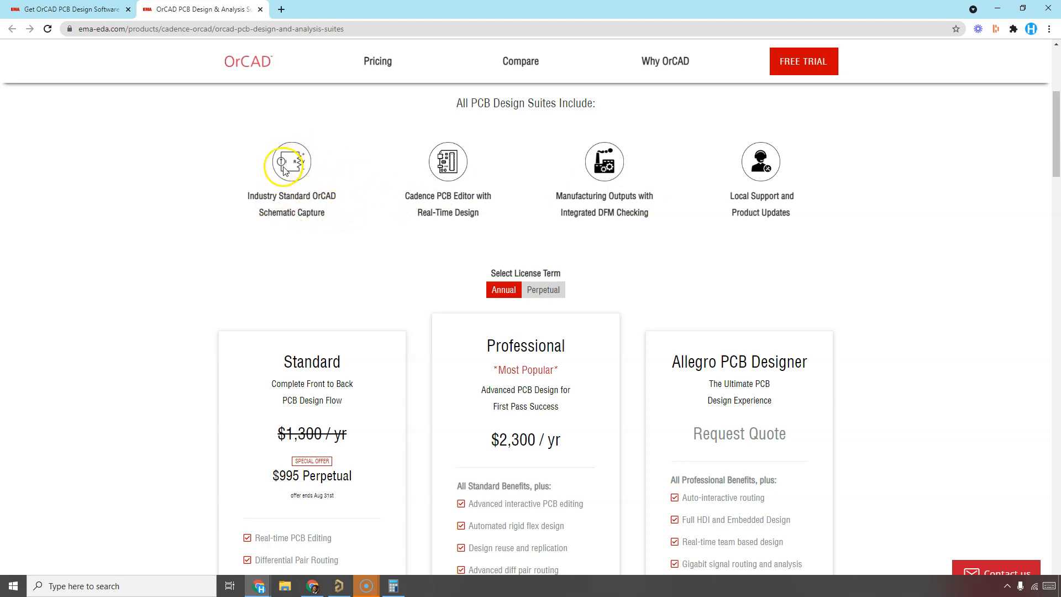
{"action": "mouse_move", "coordinate": [689, 178]}
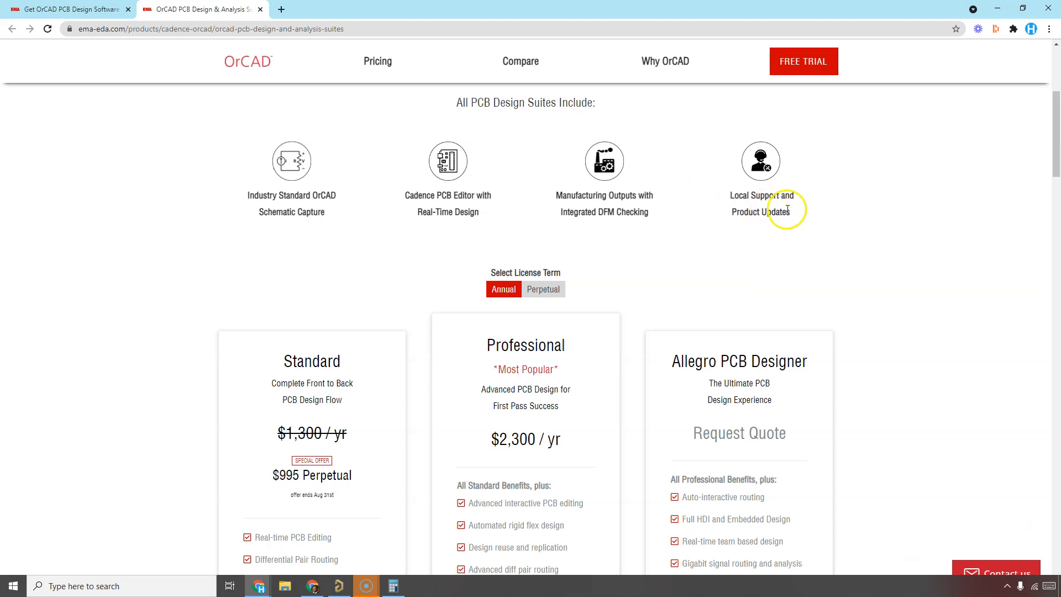
{"action": "scroll", "scroll_direction": "down", "scroll_amount": 3}
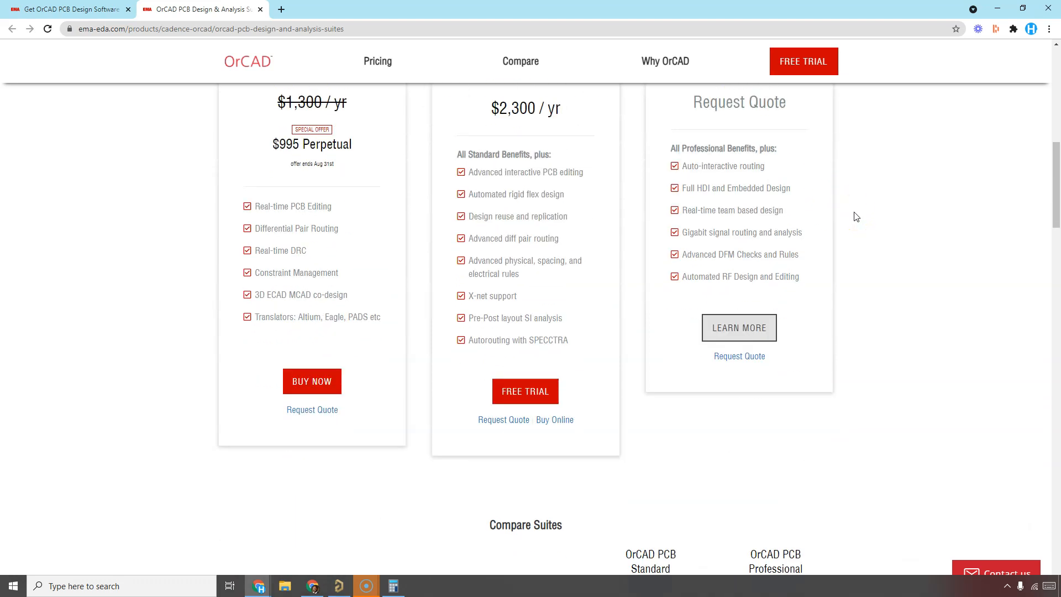
{"action": "scroll", "scroll_direction": "up", "scroll_amount": 3}
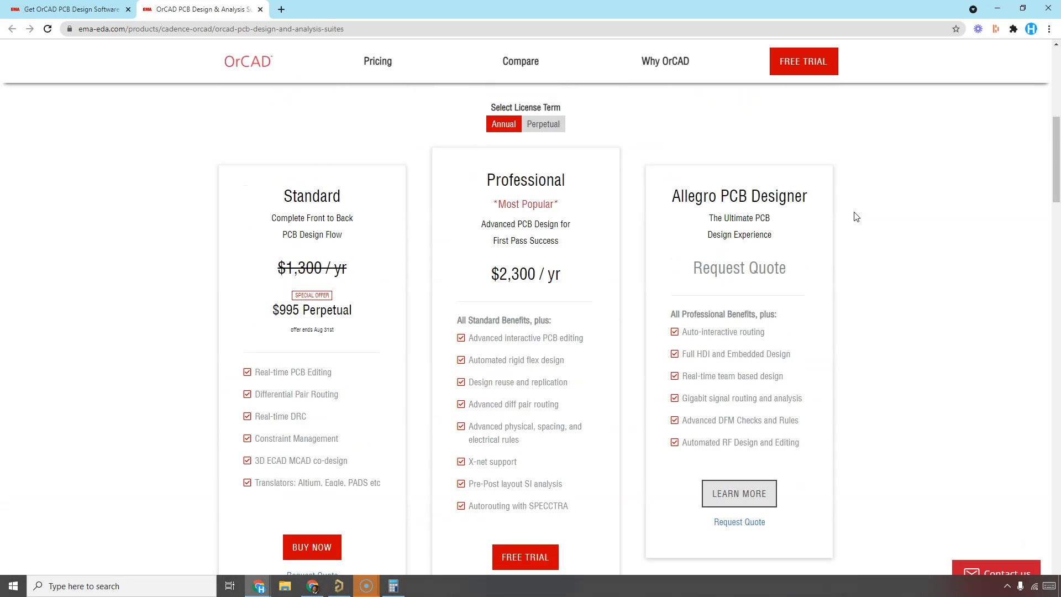
{"action": "scroll", "scroll_direction": "up", "scroll_amount": 3}
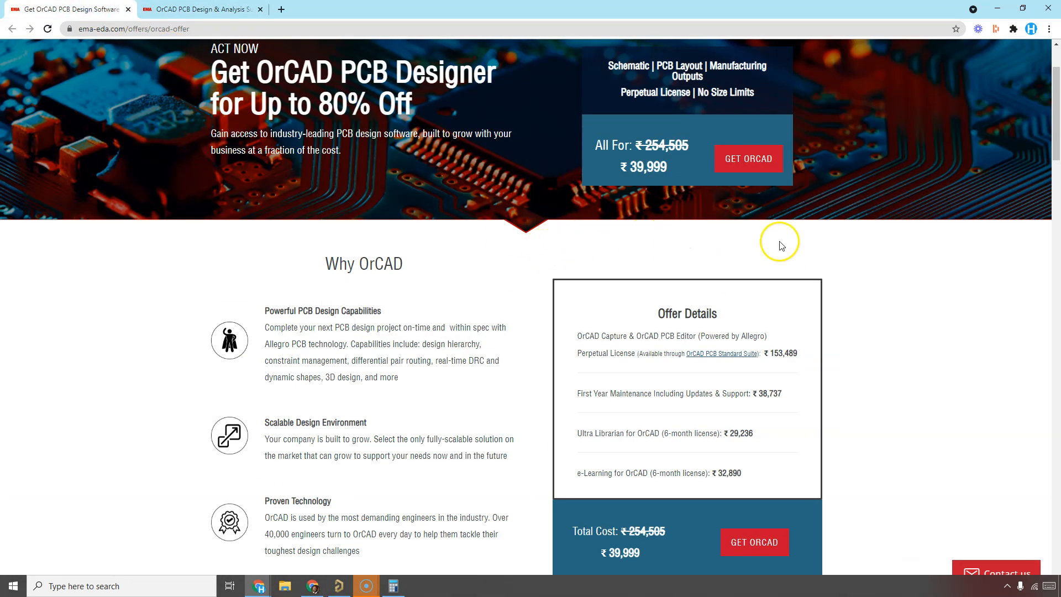
Expand the FAQ answers about additional functionality and ongoing costs
{"action": "scroll", "scroll_direction": "down", "scroll_amount": 3}
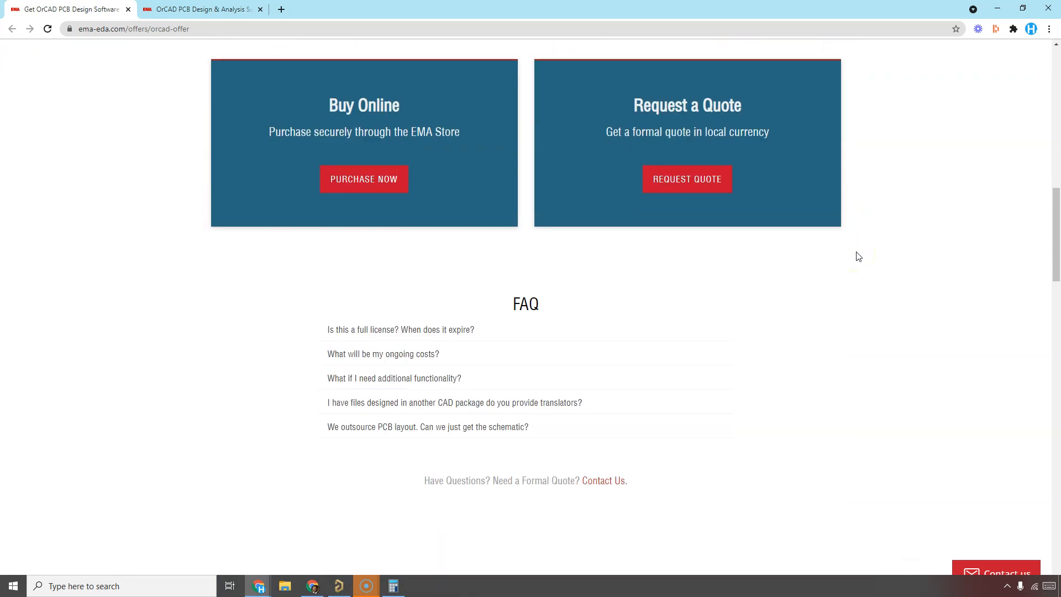
{"action": "scroll", "scroll_direction": "down", "scroll_amount": 3}
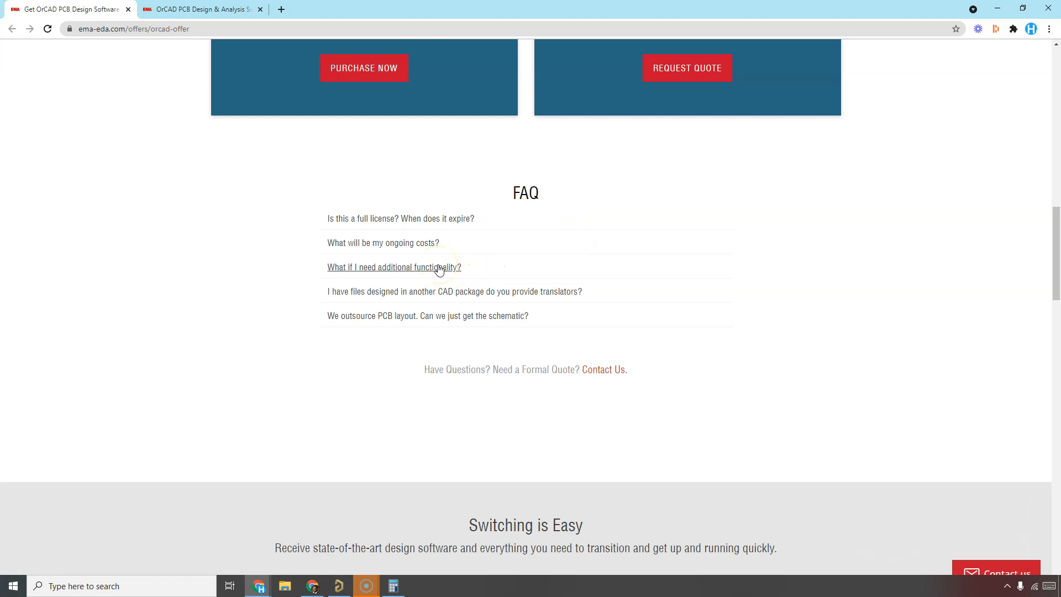
{"action": "mouse_move", "coordinate": [451, 252]}
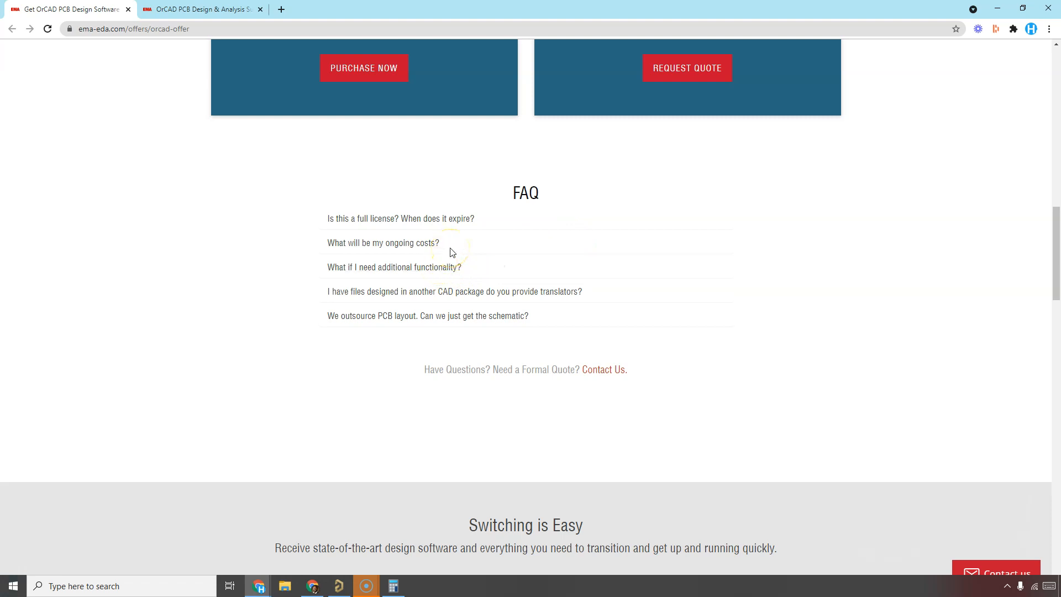
{"action": "left_click", "coordinate": [393, 266]}
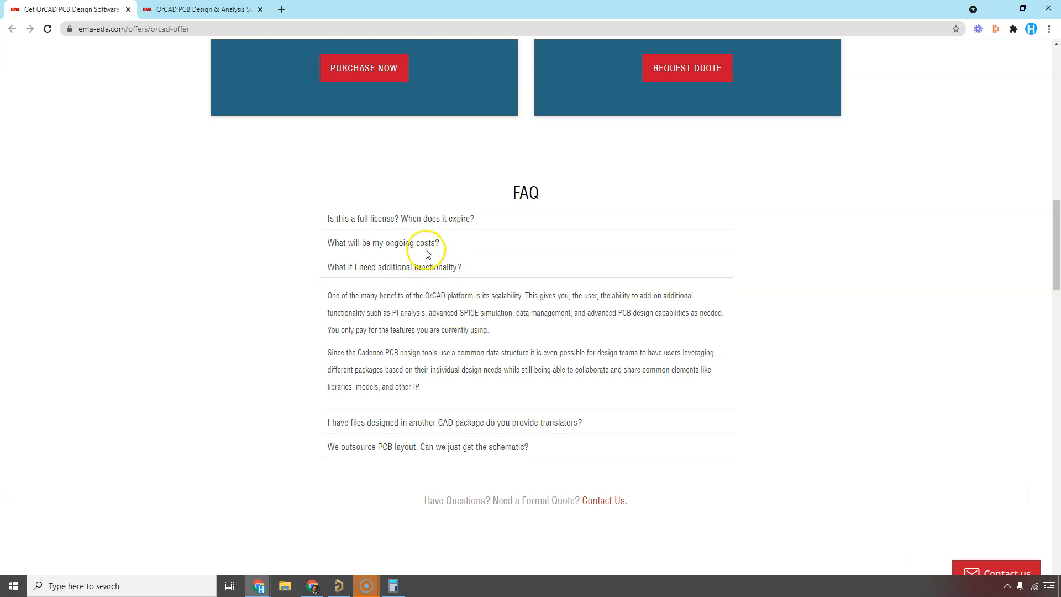
{"action": "left_click", "coordinate": [384, 242]}
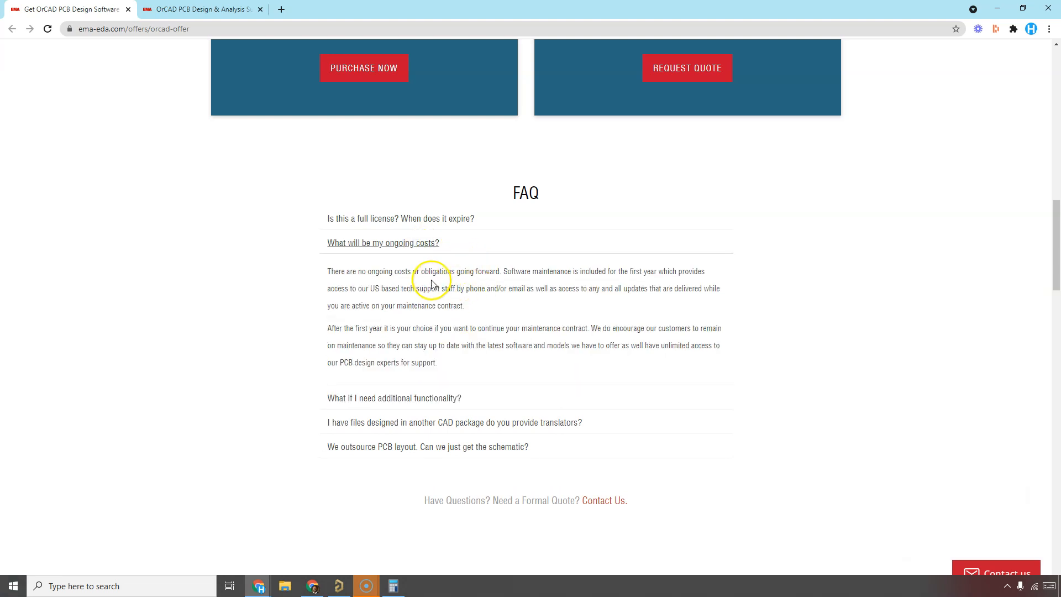
{"action": "mouse_move", "coordinate": [458, 270]}
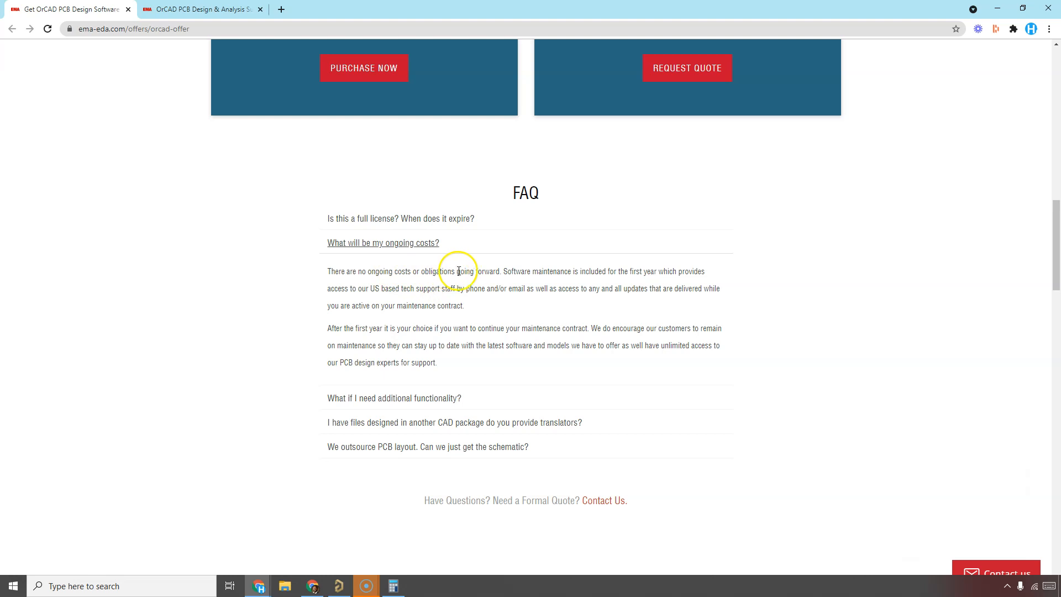
{"action": "scroll", "scroll_direction": "up", "scroll_amount": 3}
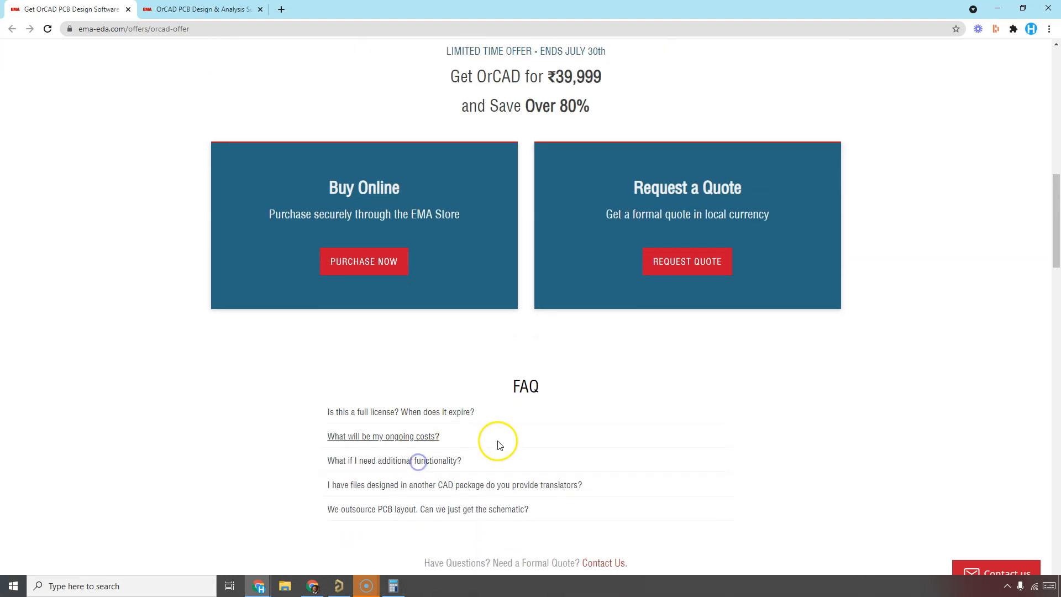
Expand the FAQ answers about CAD file translators and outsourcing PCB layout, then return to the pricing total
{"action": "scroll", "scroll_direction": "down", "scroll_amount": 3}
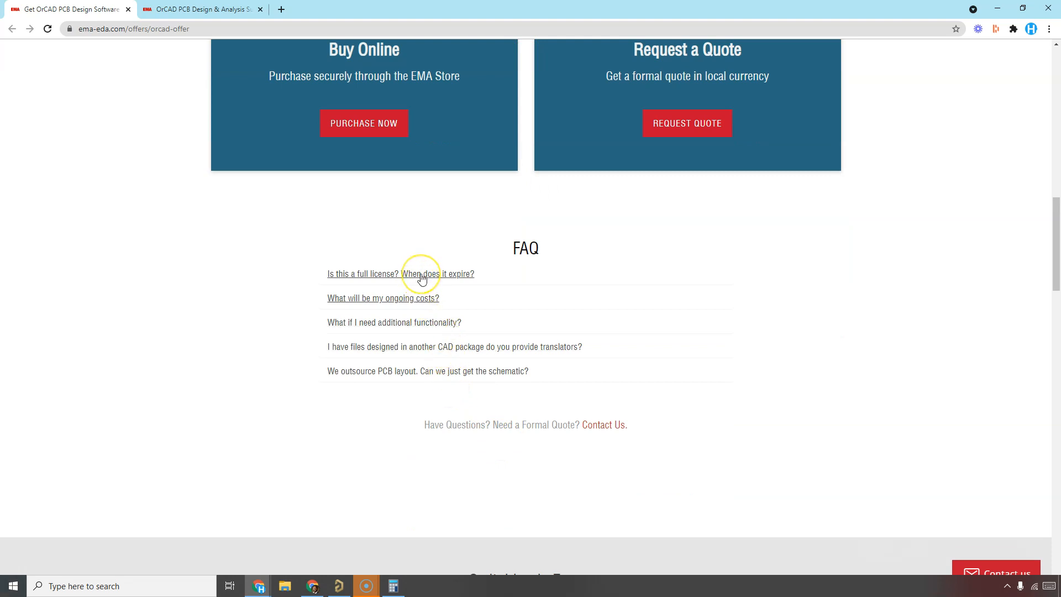
{"action": "mouse_move", "coordinate": [419, 298]}
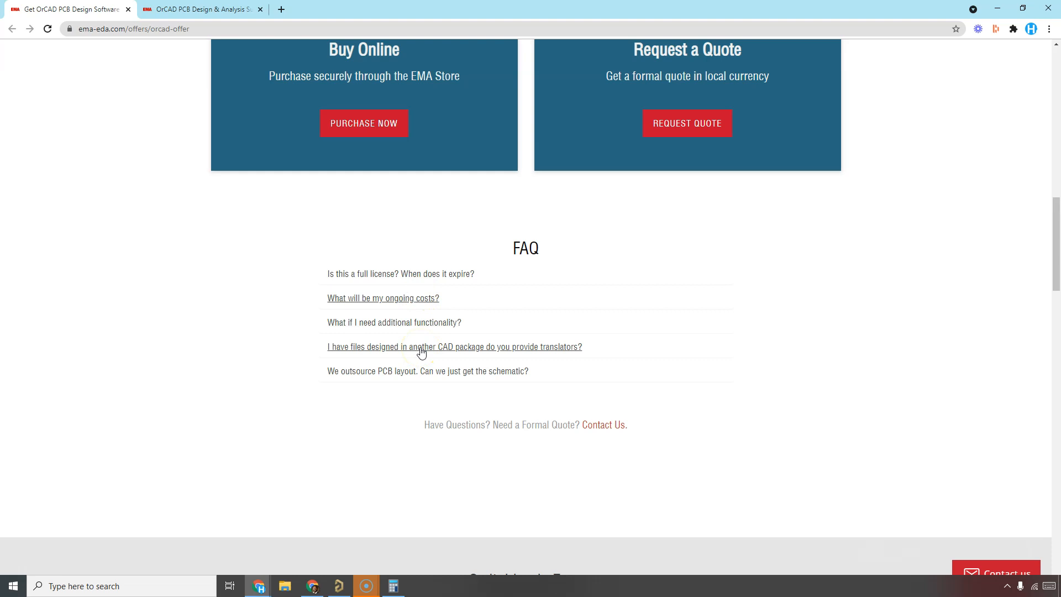
{"action": "left_click", "coordinate": [454, 346]}
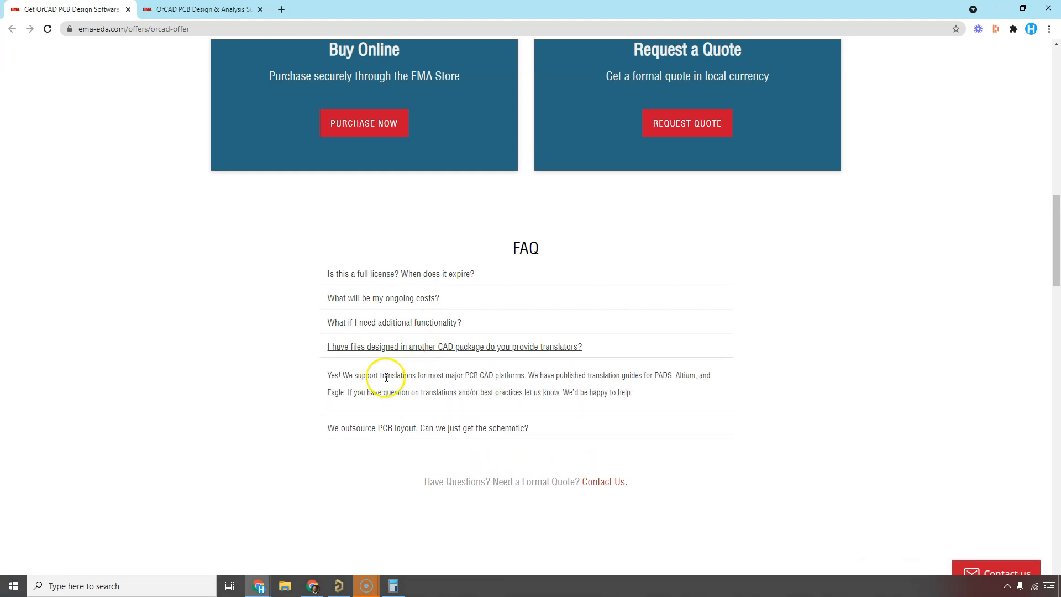
{"action": "left_click", "coordinate": [453, 346]}
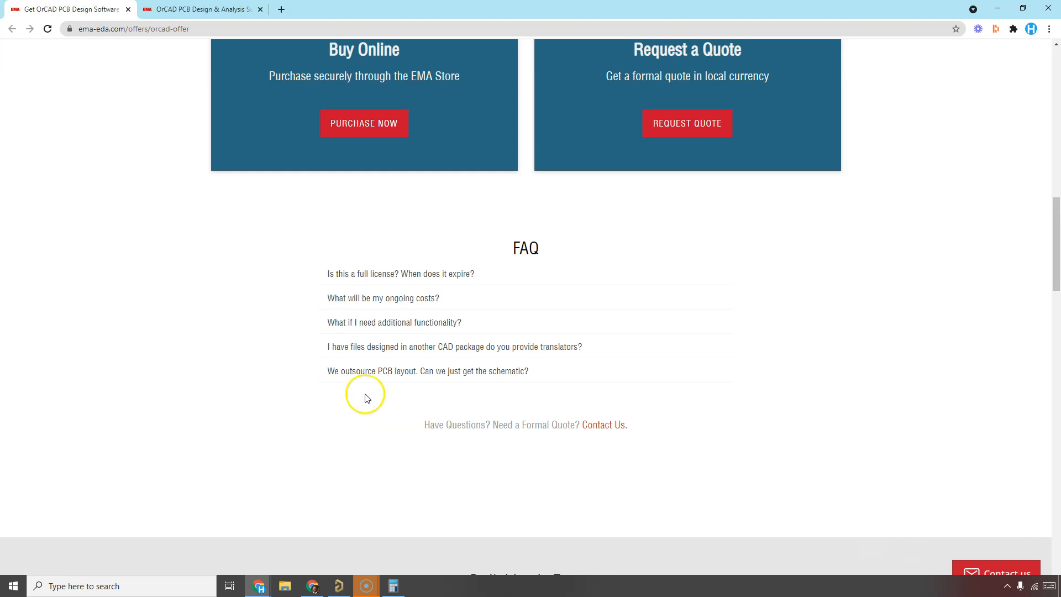
{"action": "left_click", "coordinate": [428, 371]}
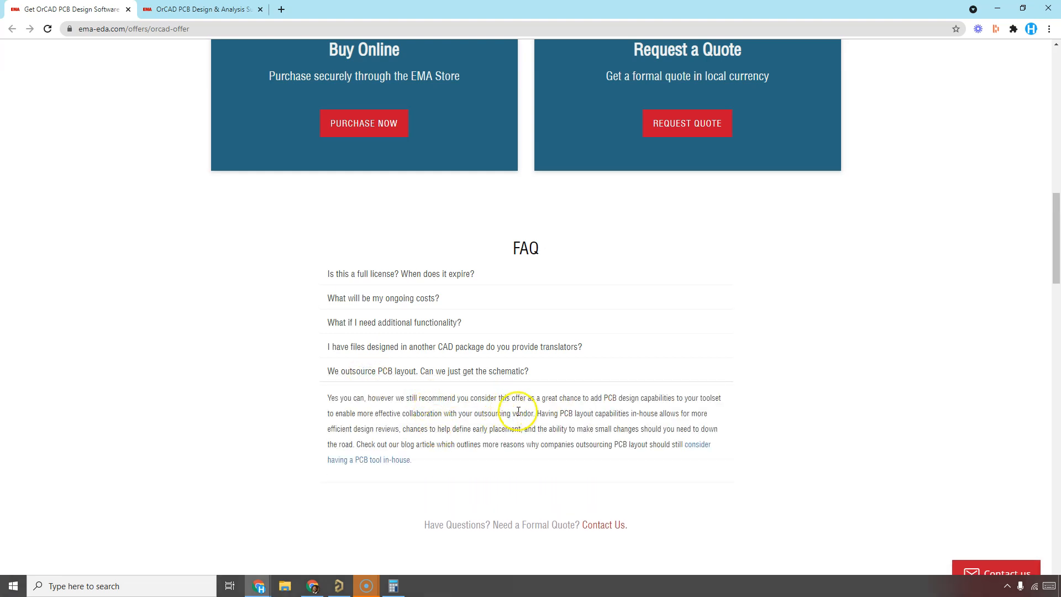
{"action": "scroll", "scroll_direction": "up", "scroll_amount": 3}
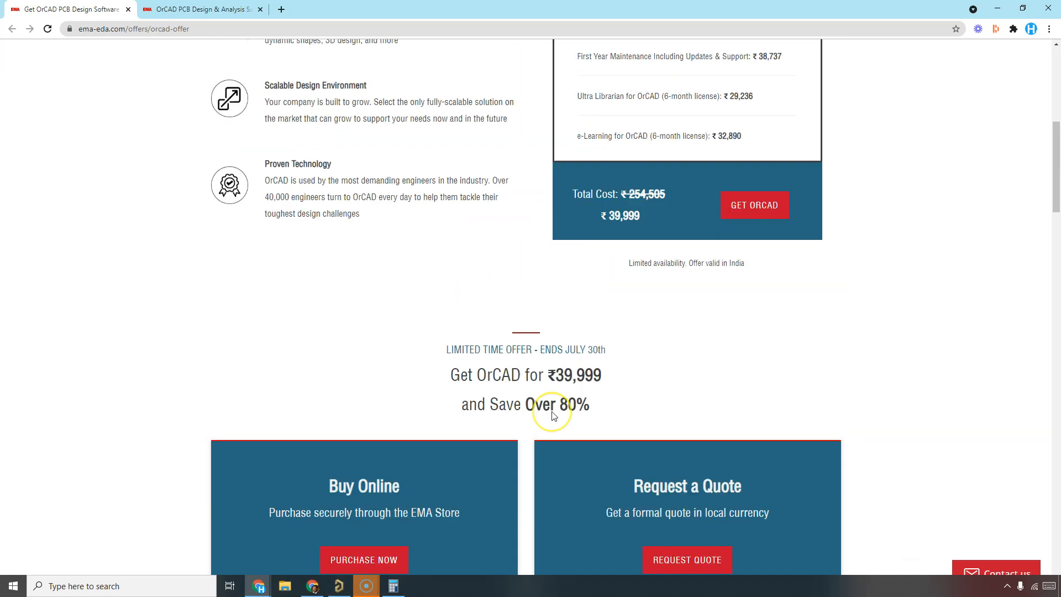
Switch to the OrCAD PCB Design & Analysis Suites browser tab
{"action": "scroll", "scroll_direction": "up", "scroll_amount": 3}
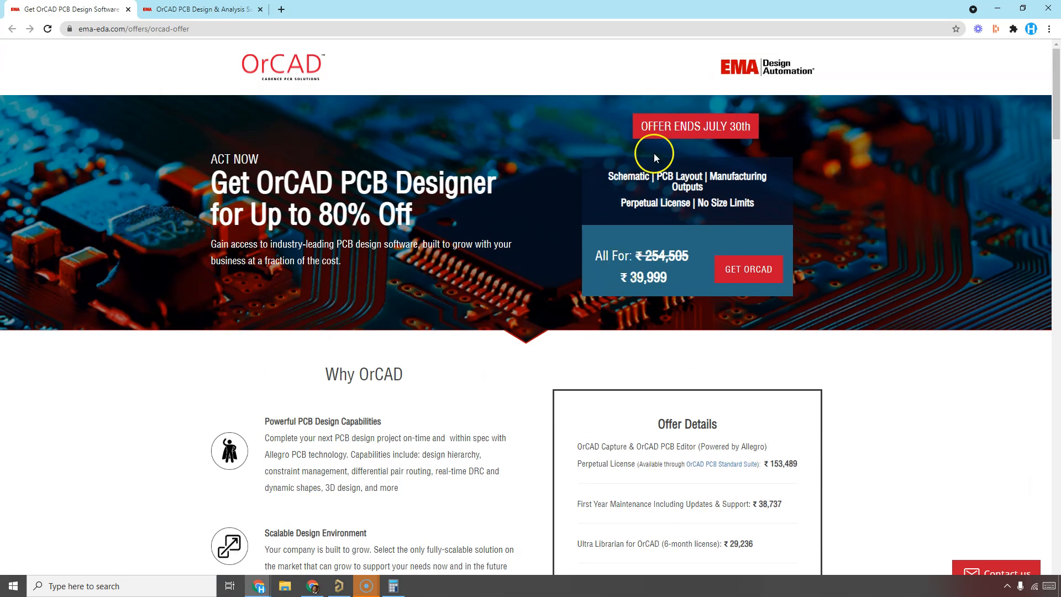
{"action": "mouse_move", "coordinate": [652, 300]}
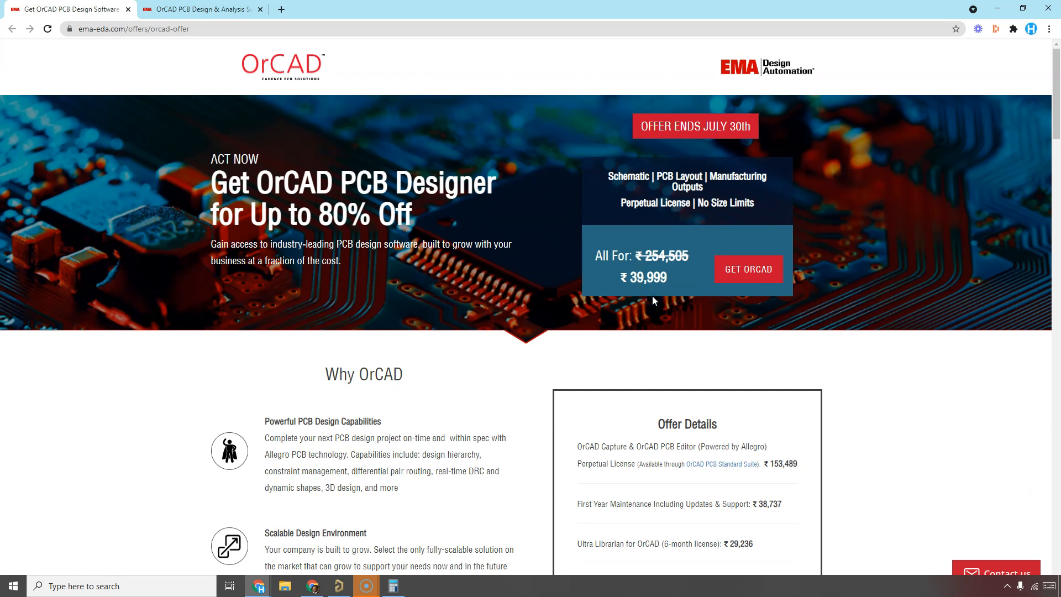
{"action": "mouse_move", "coordinate": [657, 289]}
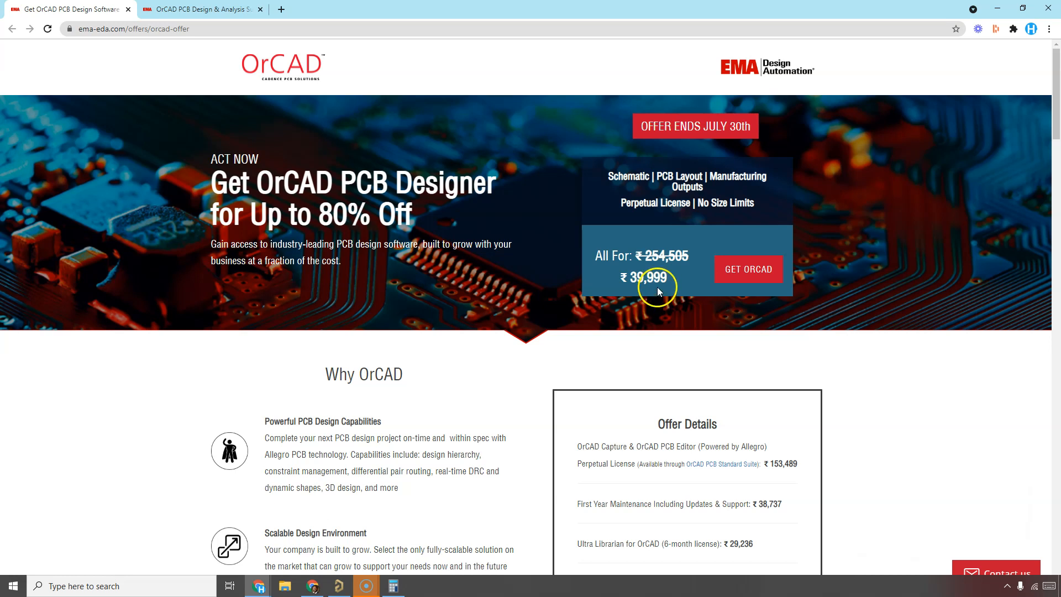
{"action": "mouse_move", "coordinate": [702, 178]}
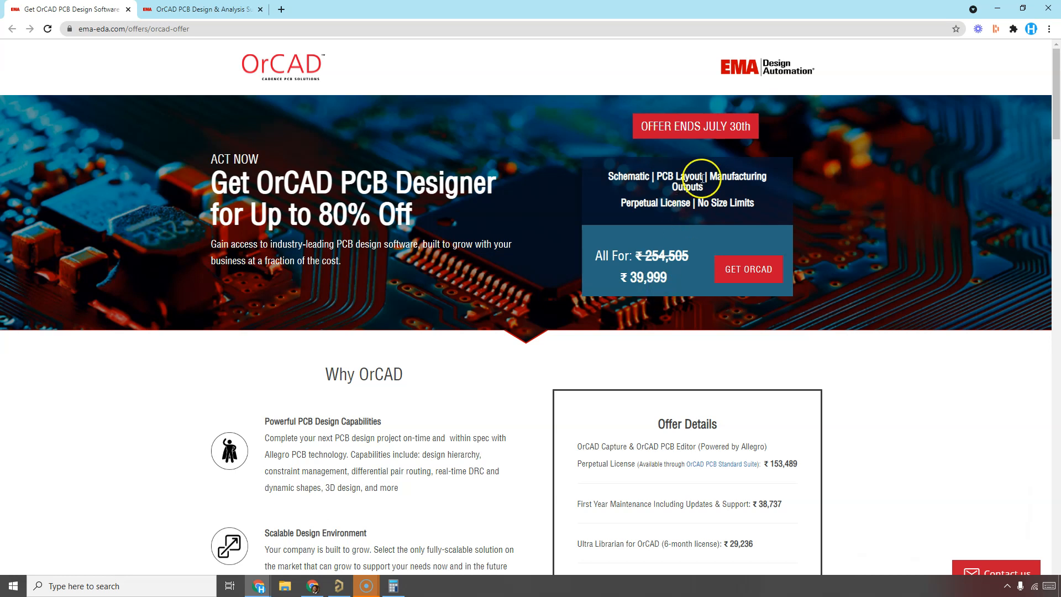
{"action": "mouse_move", "coordinate": [219, 95]}
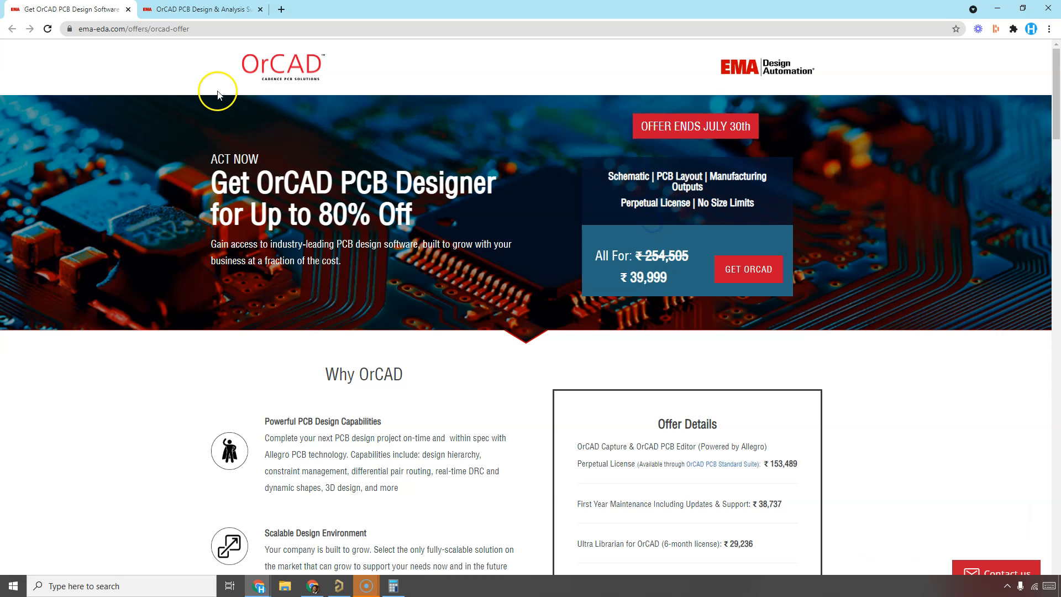
{"action": "mouse_move", "coordinate": [106, 67]}
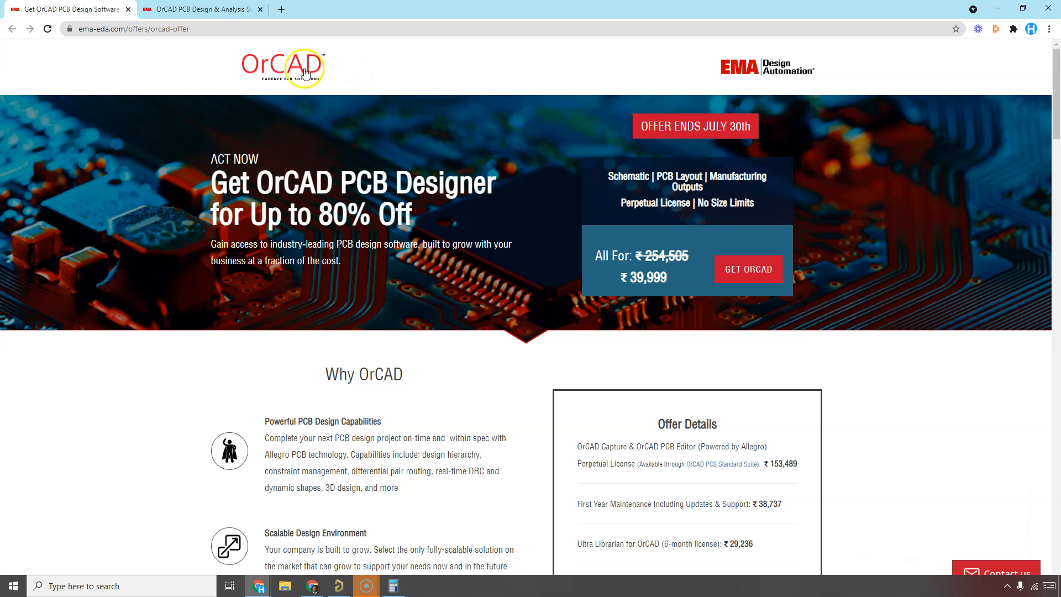
{"action": "mouse_move", "coordinate": [450, 90]}
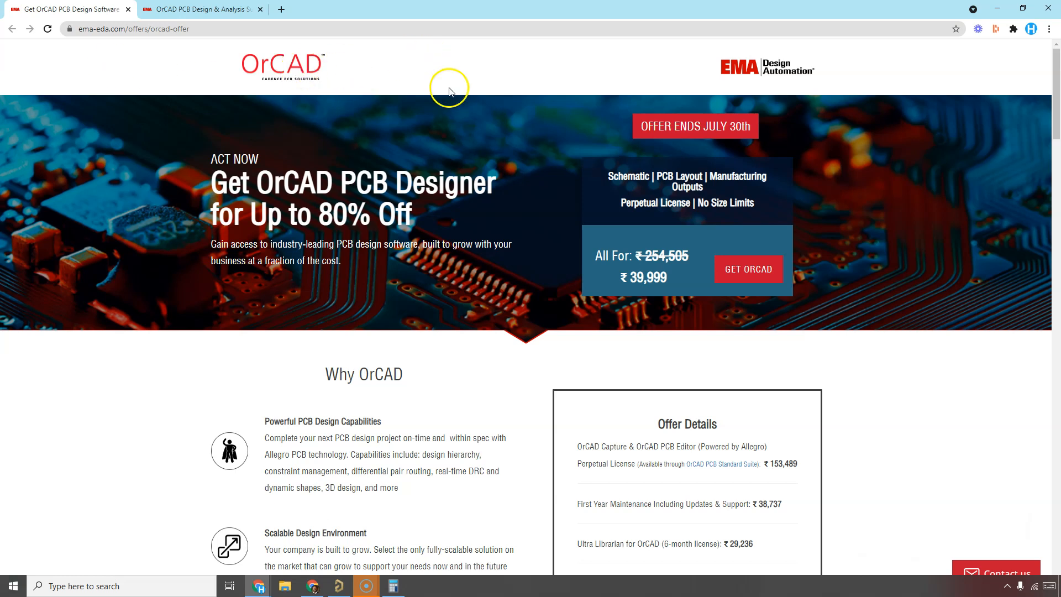
{"action": "left_click", "coordinate": [200, 9]}
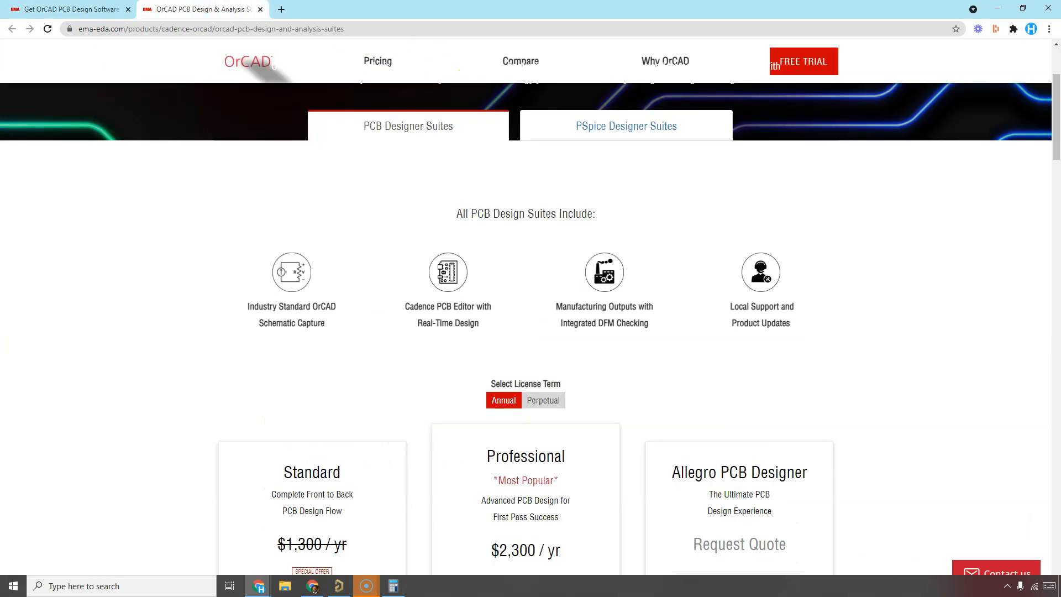
{"action": "mouse_move", "coordinate": [596, 134]}
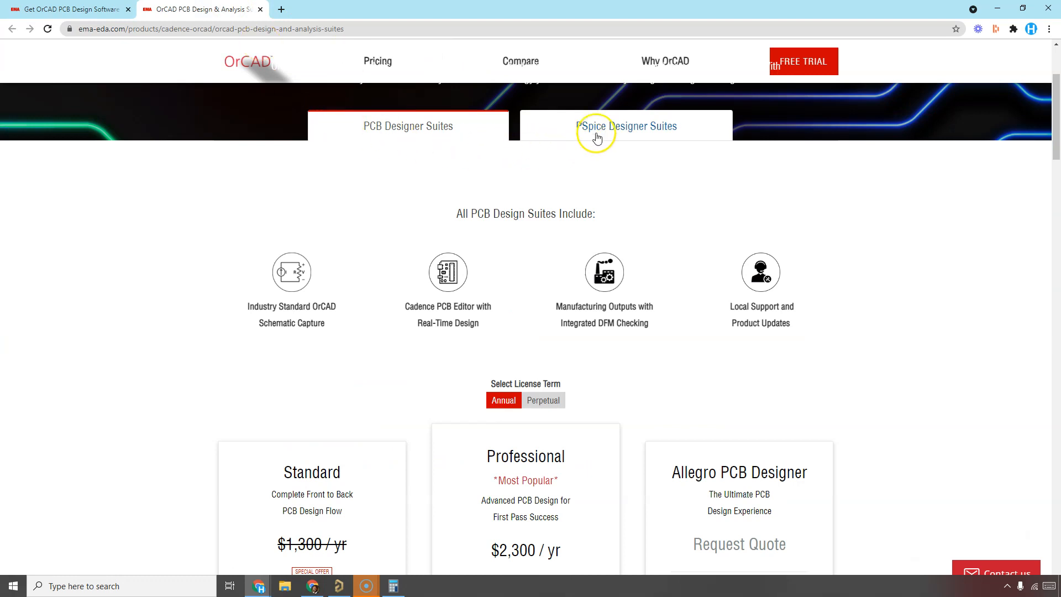
{"action": "mouse_move", "coordinate": [598, 132]}
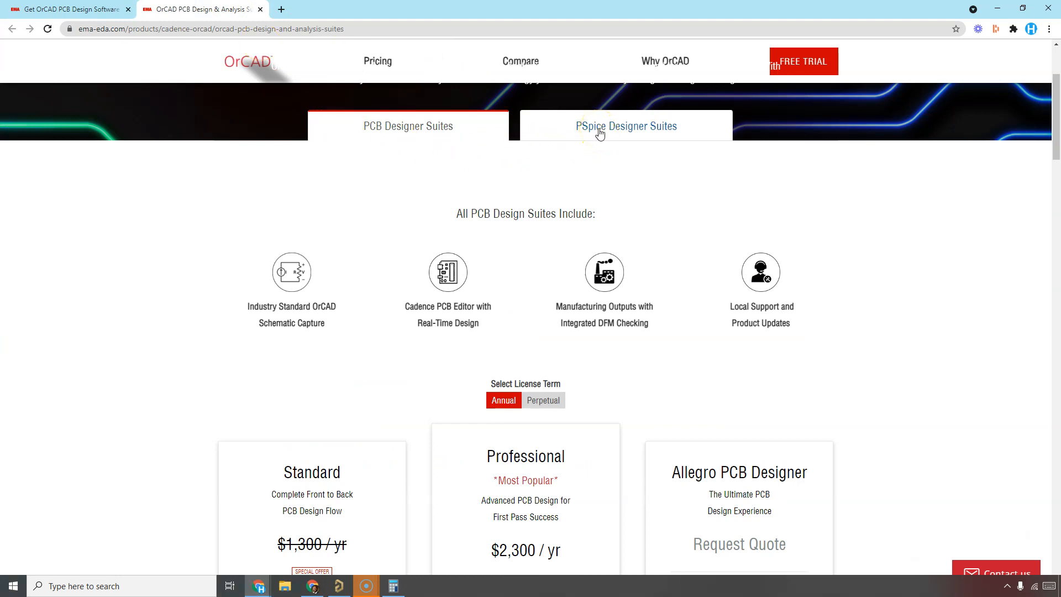
View the PSpice Designer Suites pricing, then return to the PCB Designer Suites tiers
{"action": "left_click", "coordinate": [625, 126]}
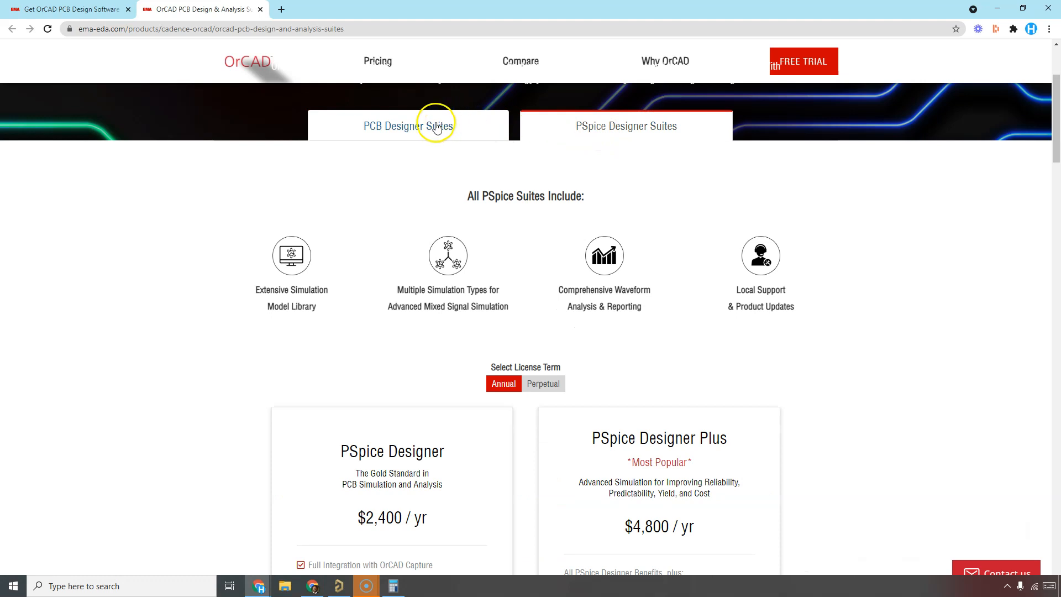
{"action": "left_click", "coordinate": [408, 126]}
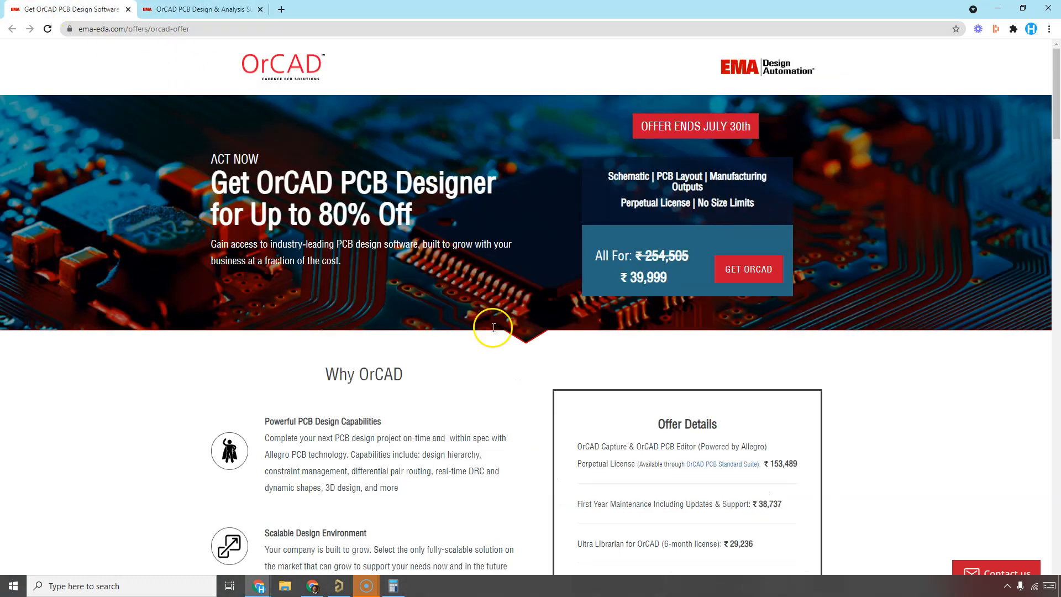
{"action": "mouse_move", "coordinate": [486, 392]}
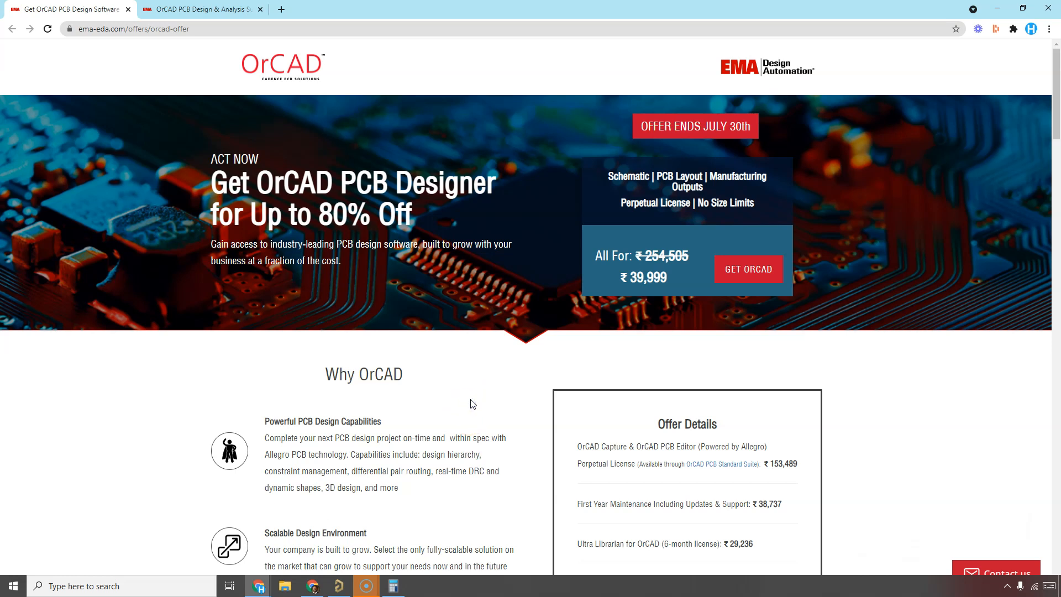
{"action": "mouse_move", "coordinate": [470, 406]}
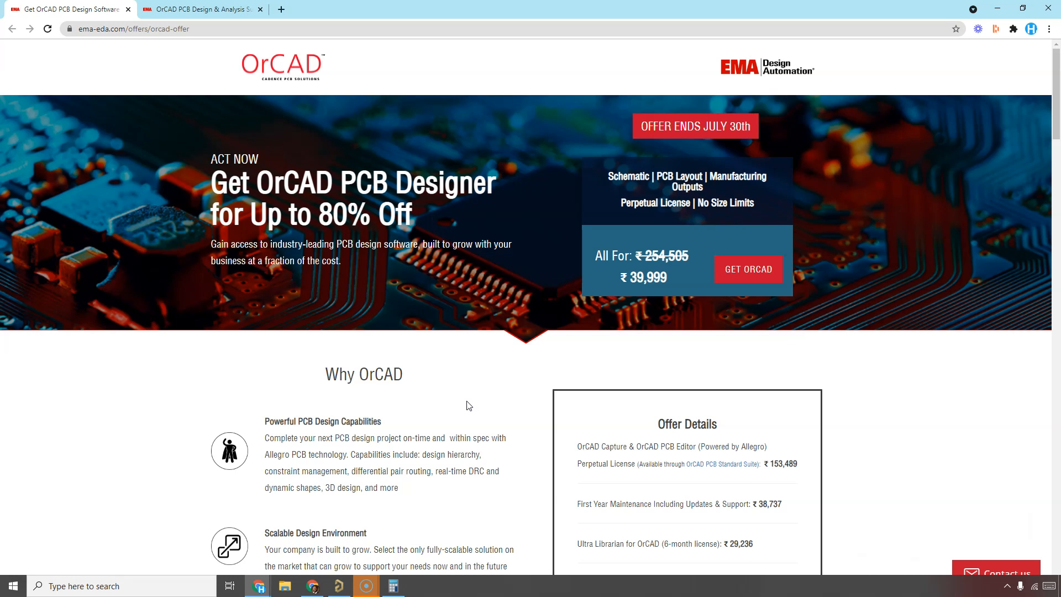
{"action": "scroll", "scroll_direction": "down", "scroll_amount": 3}
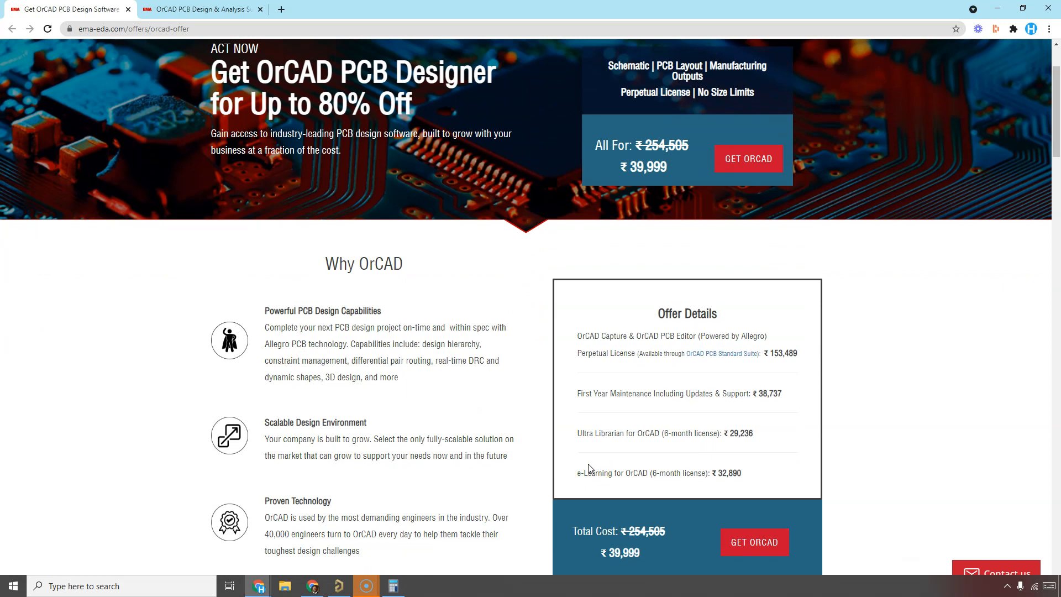
{"action": "mouse_move", "coordinate": [831, 384]}
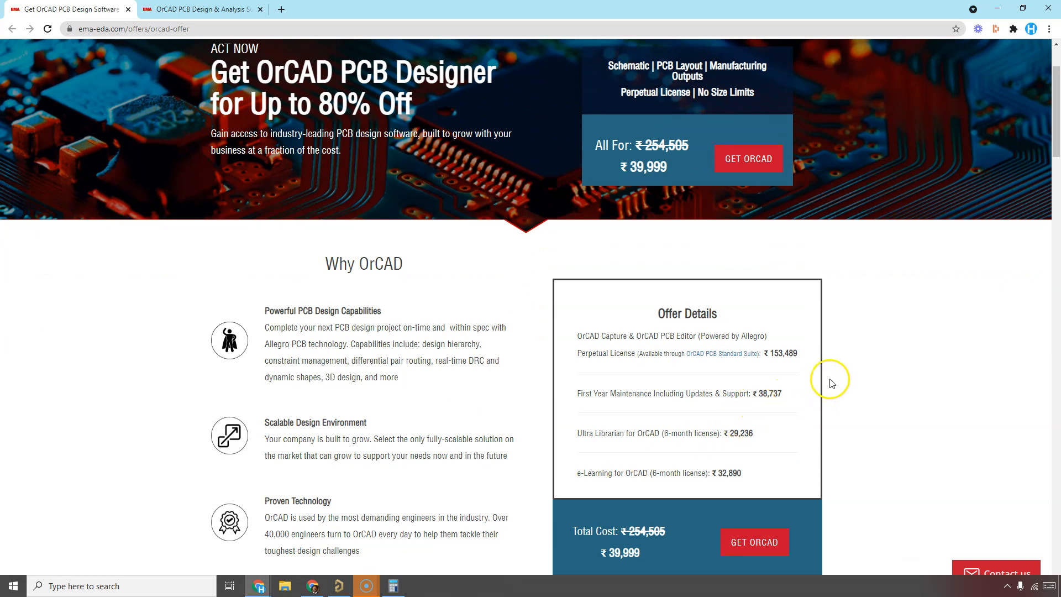
{"action": "mouse_move", "coordinate": [273, 496]}
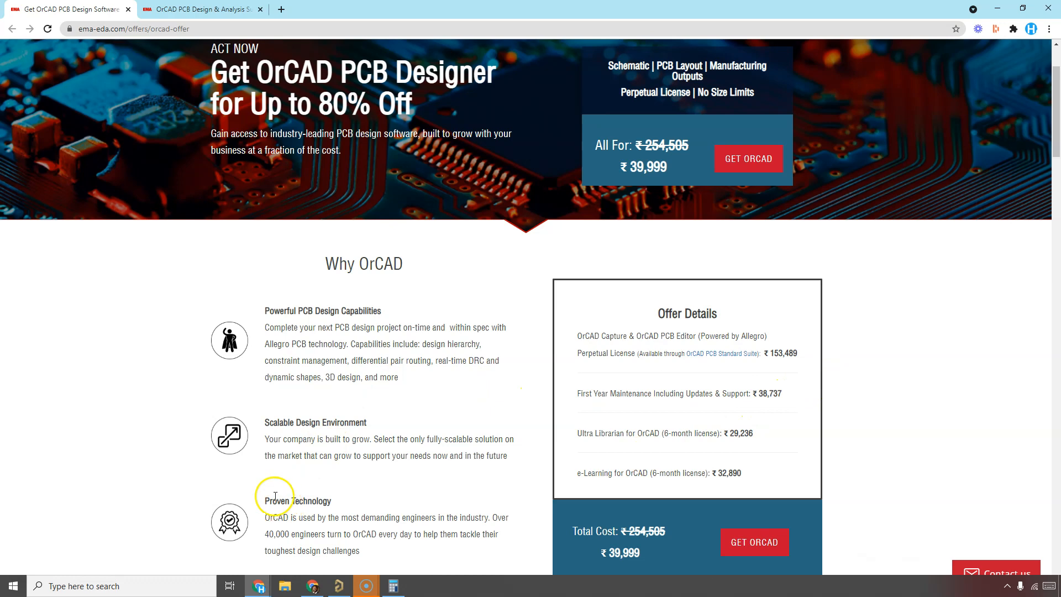